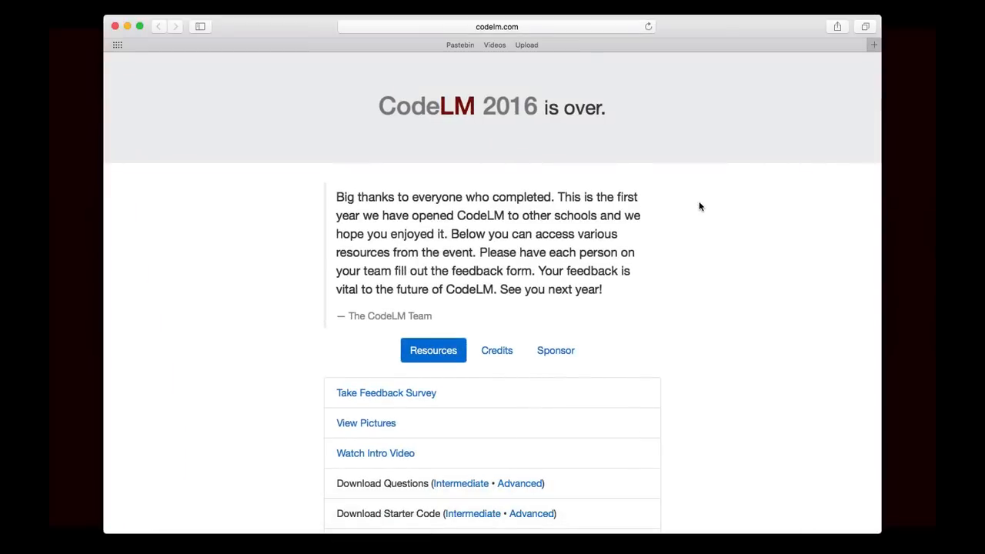
# - Open the Intermediate division questions PDF from the CodeLM 2016 page and skim it
pyautogui.scroll(-3)
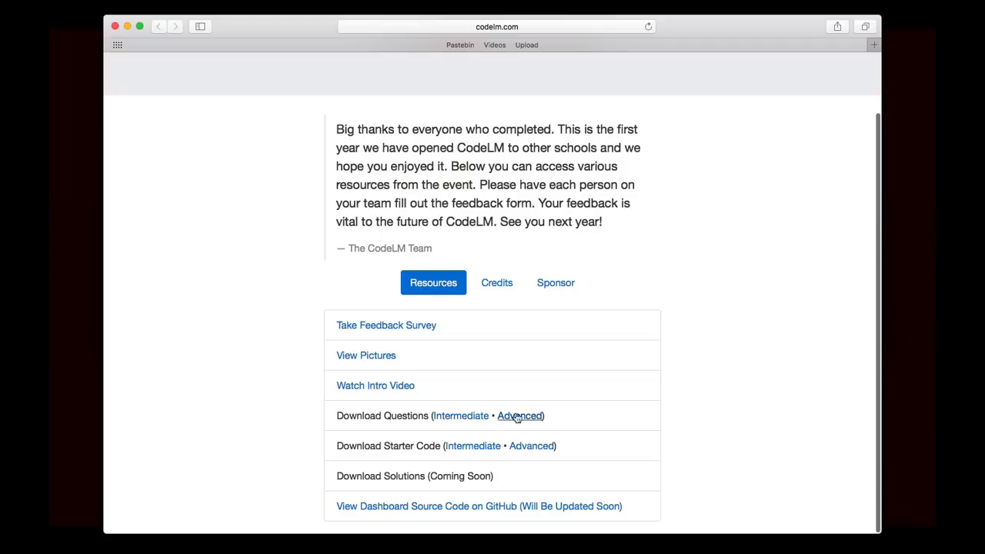
pyautogui.moveTo(586, 416)
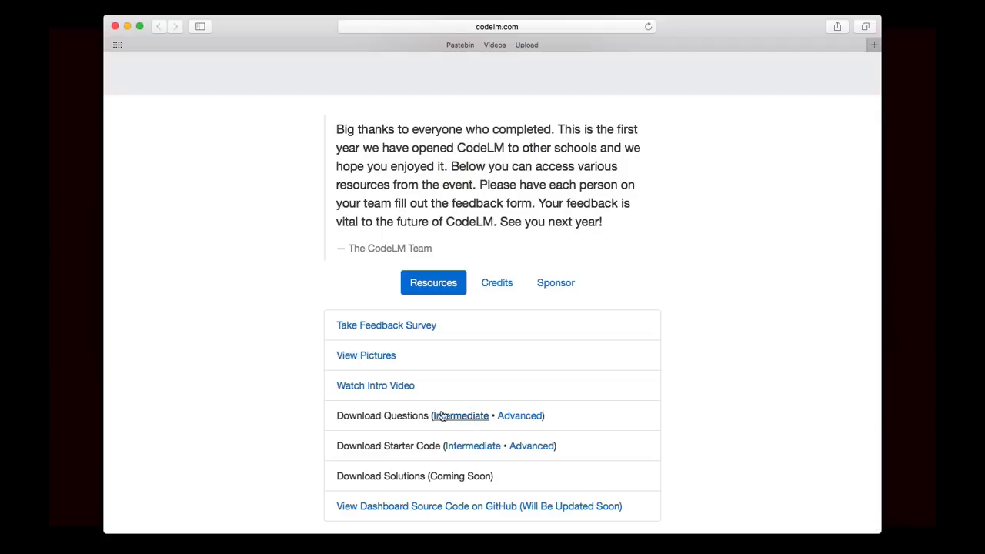
pyautogui.click(461, 416)
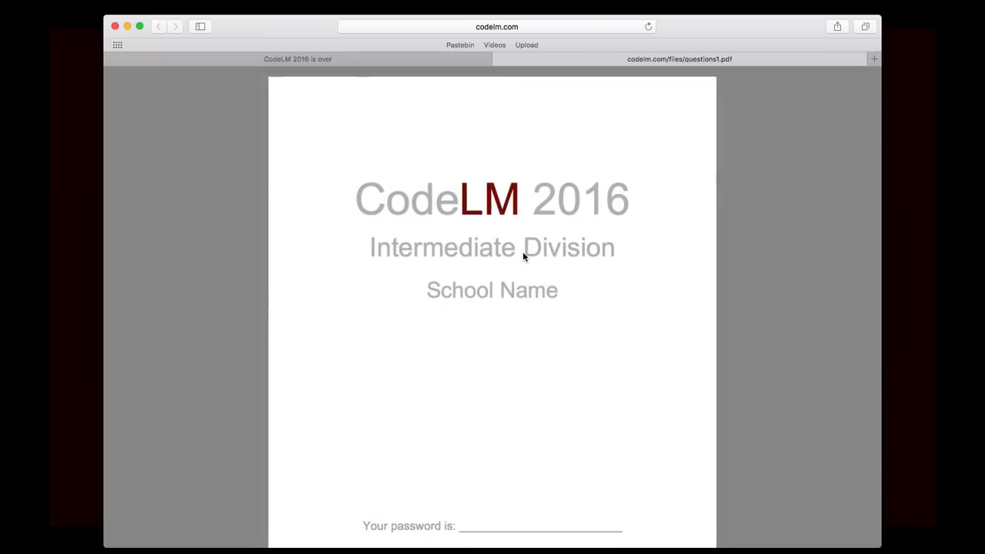
pyautogui.moveTo(446, 259)
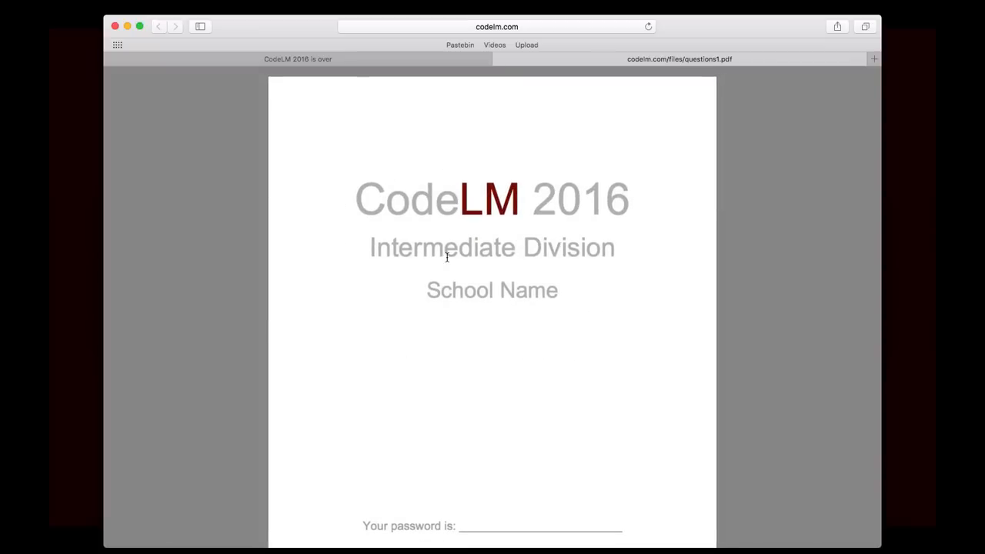
pyautogui.scroll(-3)
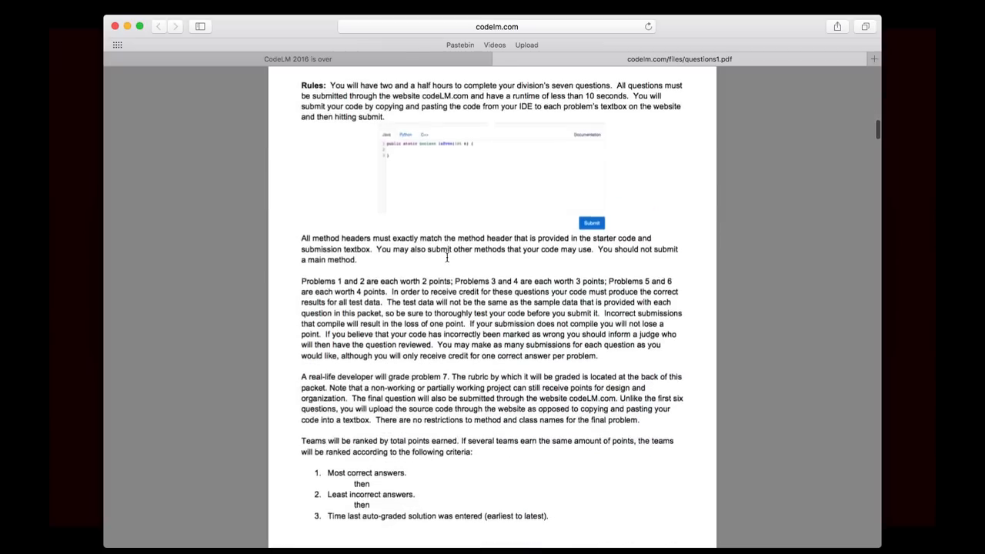
pyautogui.scroll(-3)
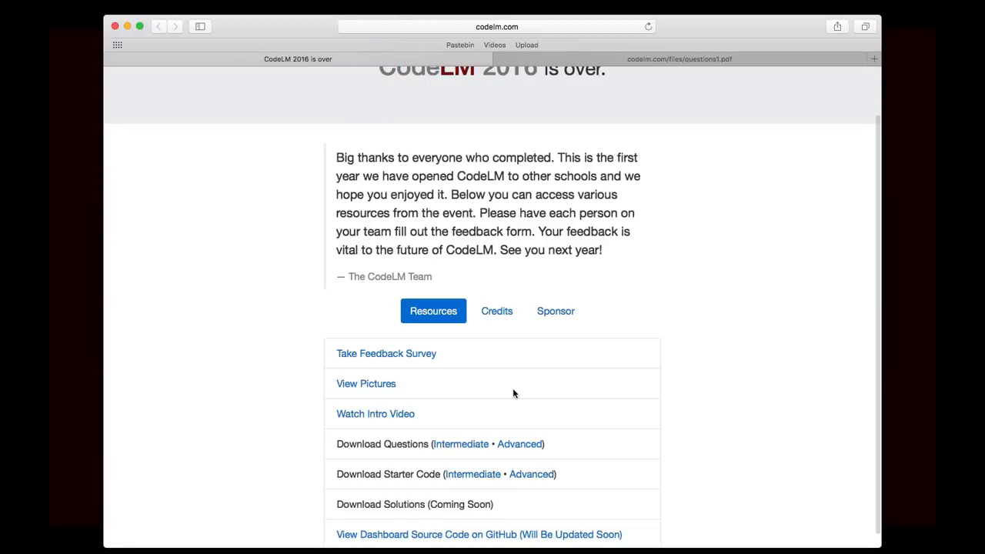
pyautogui.scroll(-3)
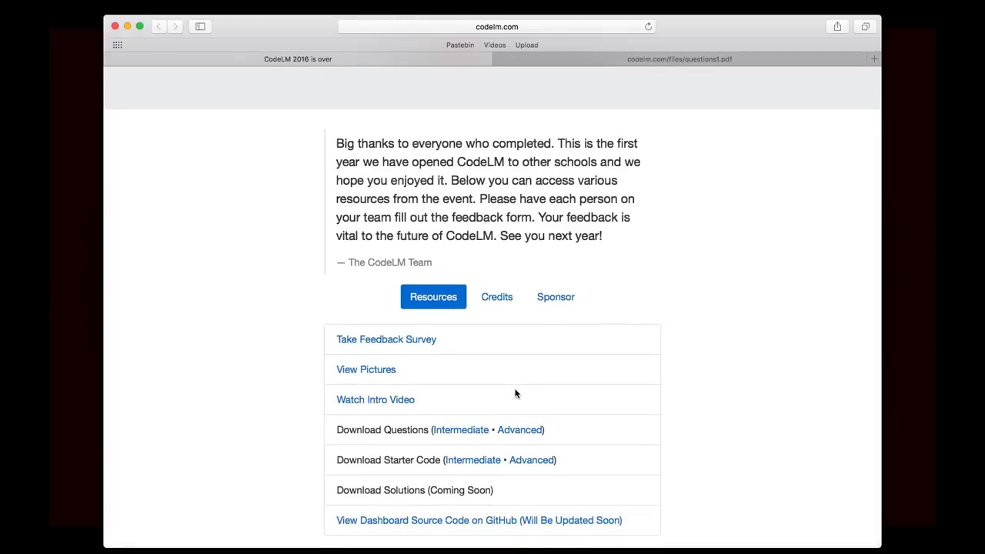
pyautogui.moveTo(497, 428)
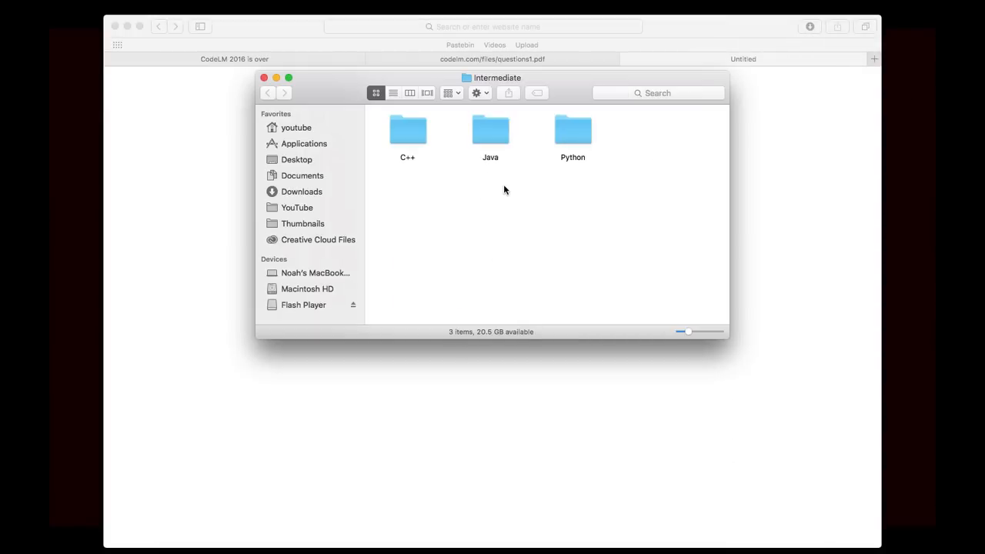
pyautogui.moveTo(491, 140)
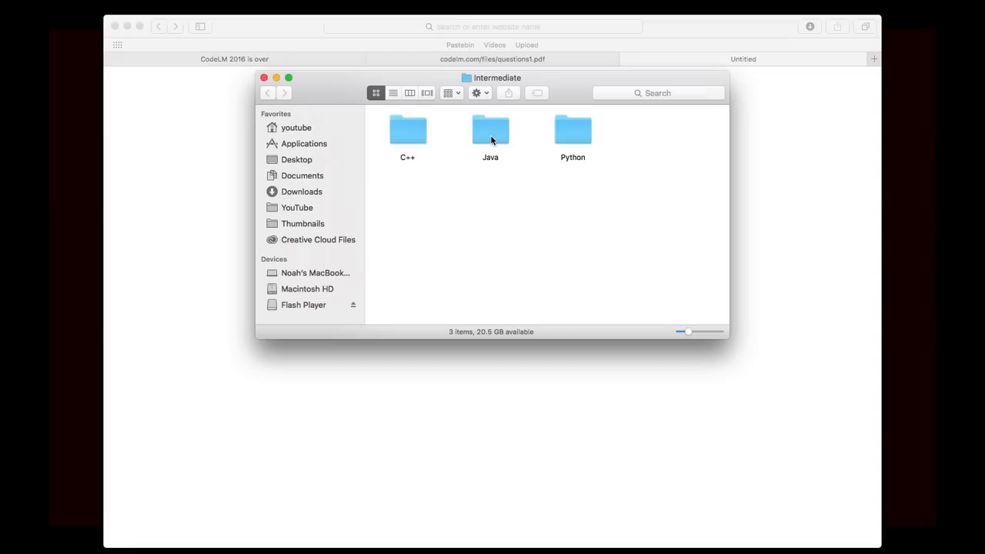
# - Open the Java starter code folder and select Problem1.java
pyautogui.doubleClick(491, 129)
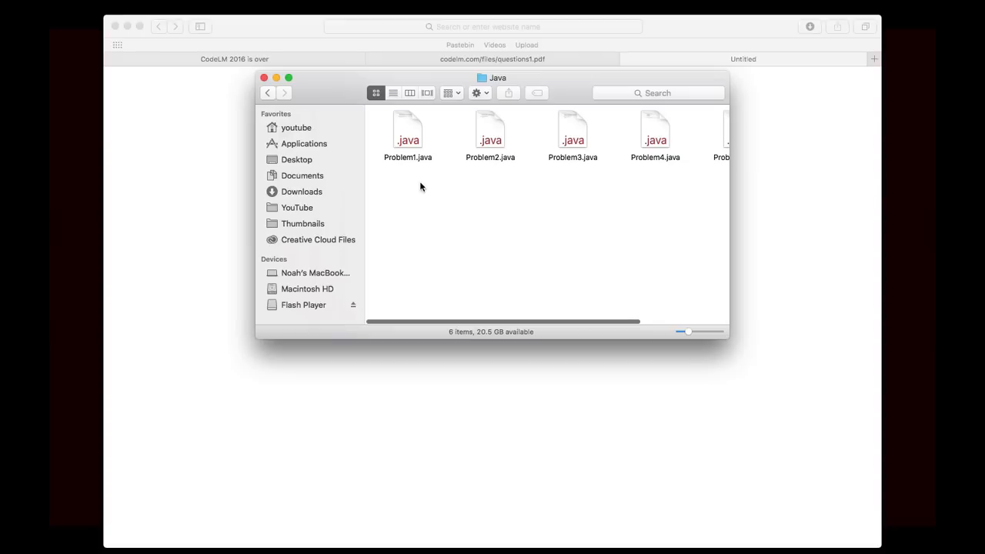
pyautogui.click(408, 131)
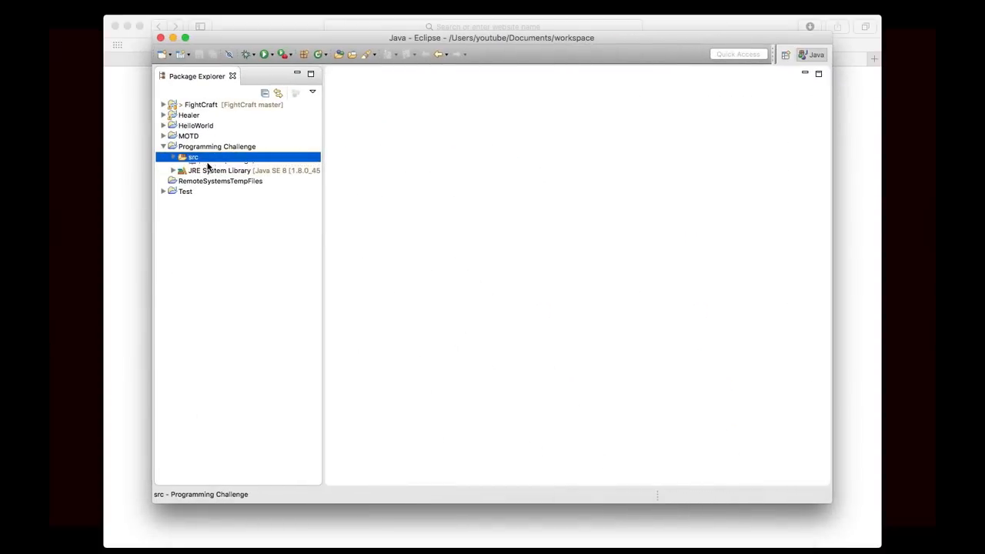
# - Expand Programming Challenge's src folder and open its (default package)
pyautogui.click(172, 157)
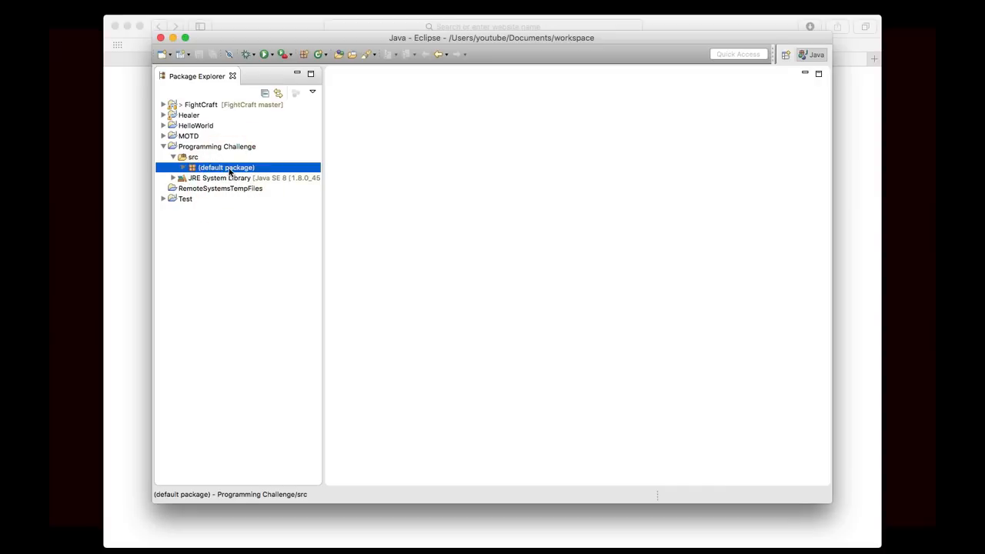
pyautogui.doubleClick(225, 167)
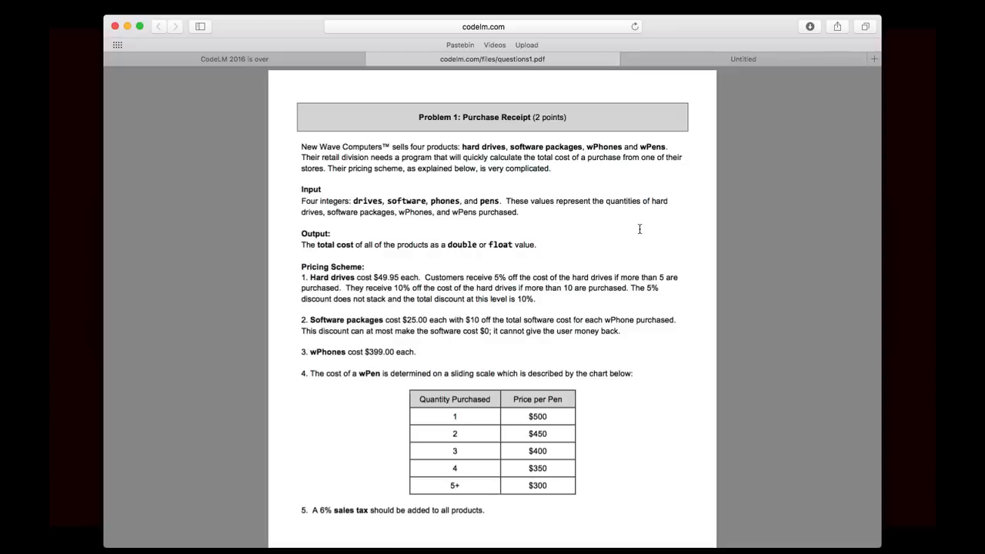
# - Scroll the PDF past the pen price chart and rounding Note to the Sample Data
pyautogui.scroll(-3)
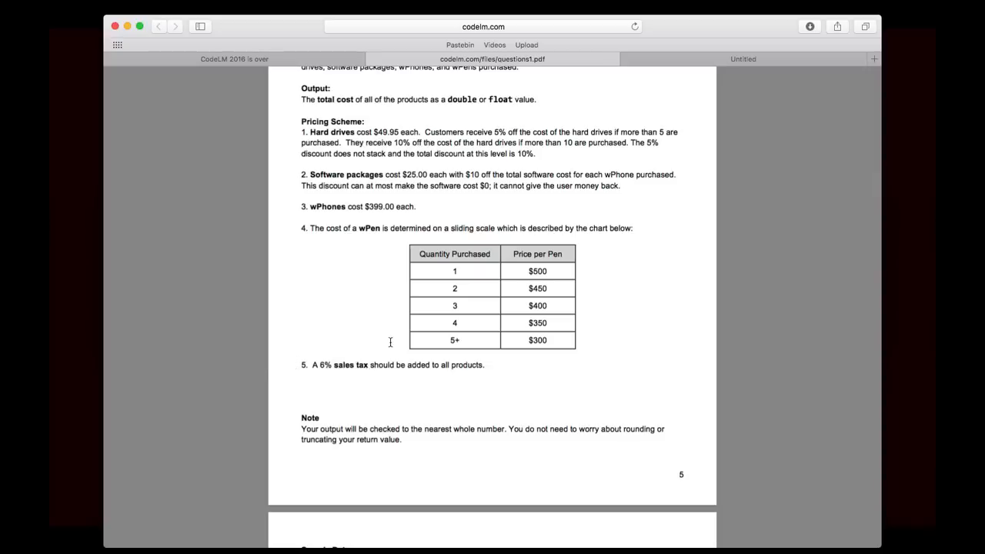
pyautogui.moveTo(510, 369)
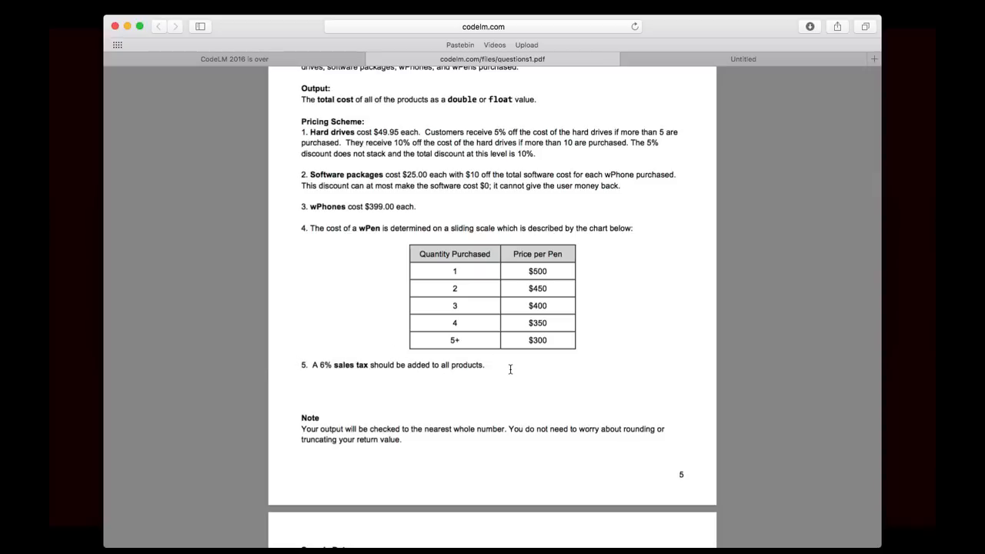
pyautogui.scroll(-3)
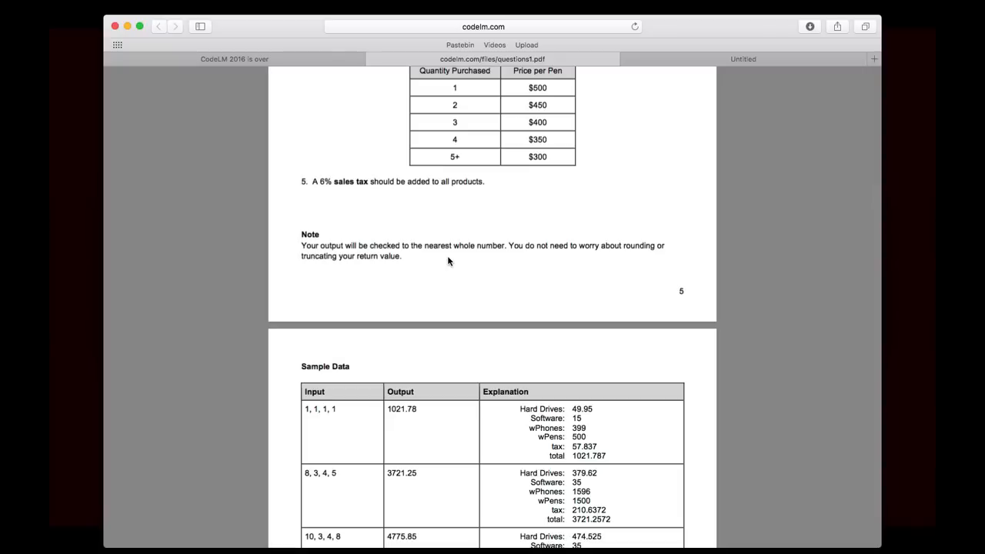
# - Scroll through Problem 1's Sample Data table of inputs and expected outputs
pyautogui.scroll(-3)
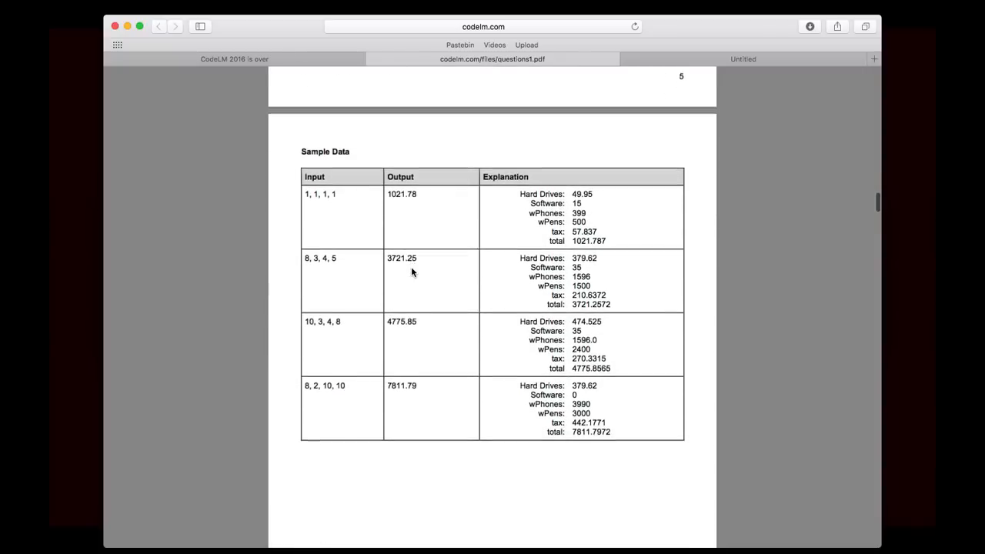
pyautogui.scroll(-3)
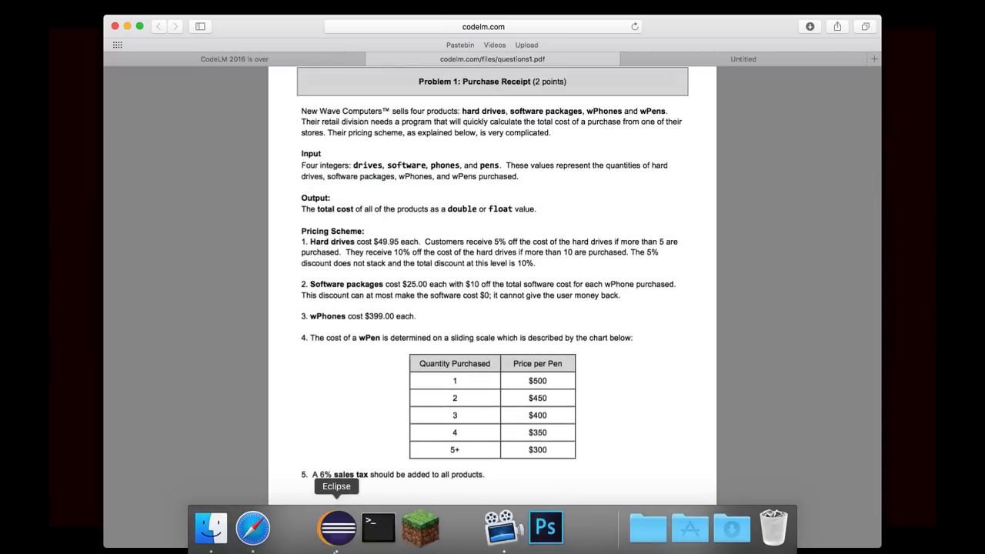
# - Change getCost's return type from int to double
pyautogui.click(336, 527)
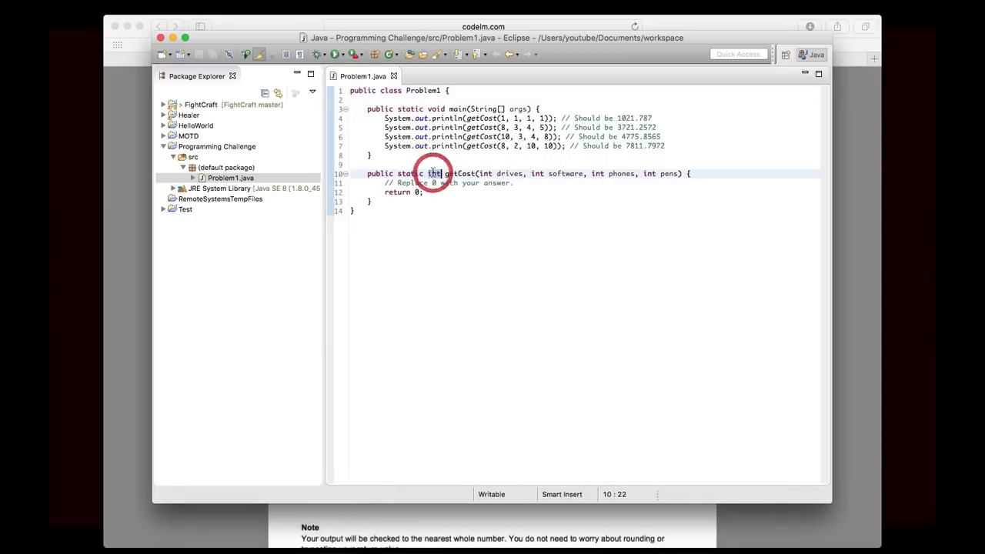
pyautogui.write('double')
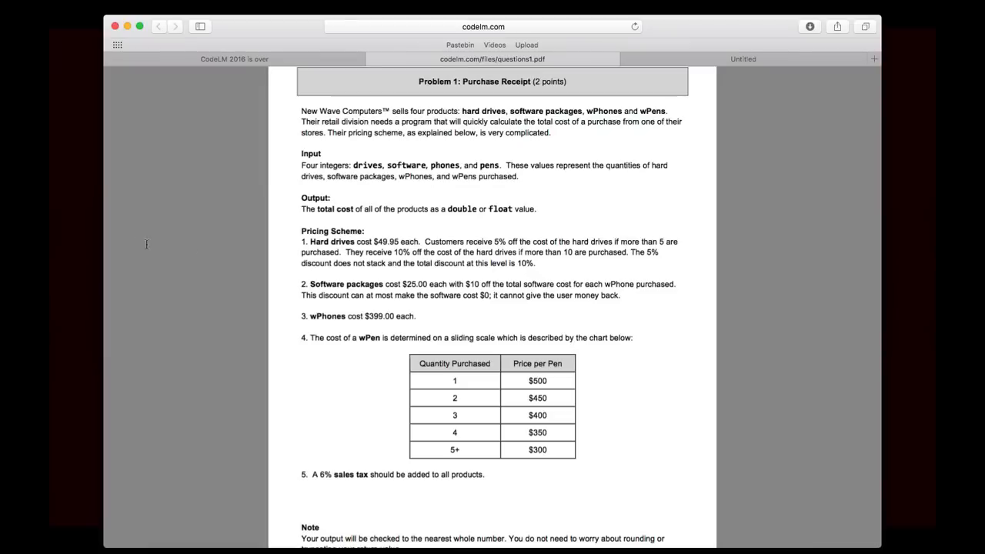
pyautogui.moveTo(341, 344)
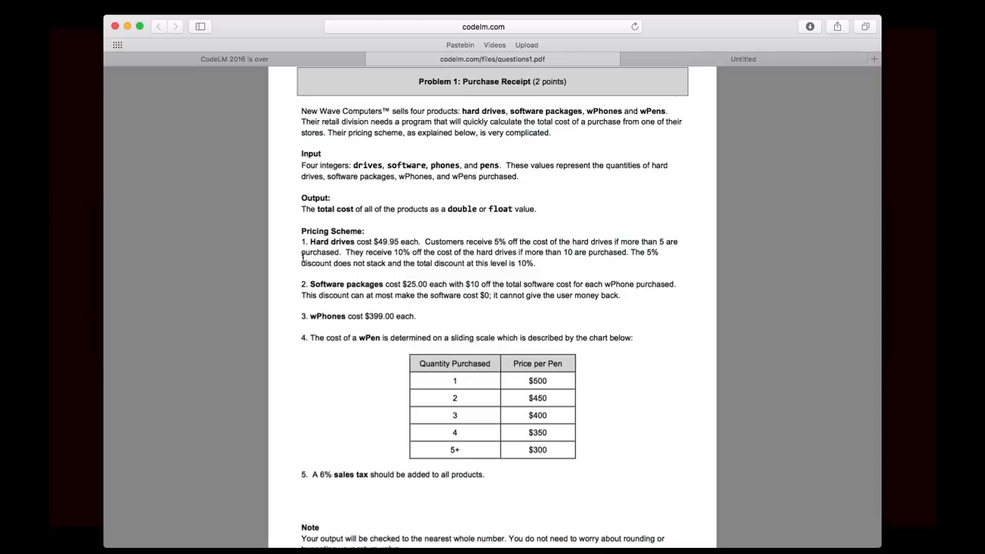
pyautogui.moveTo(328, 307)
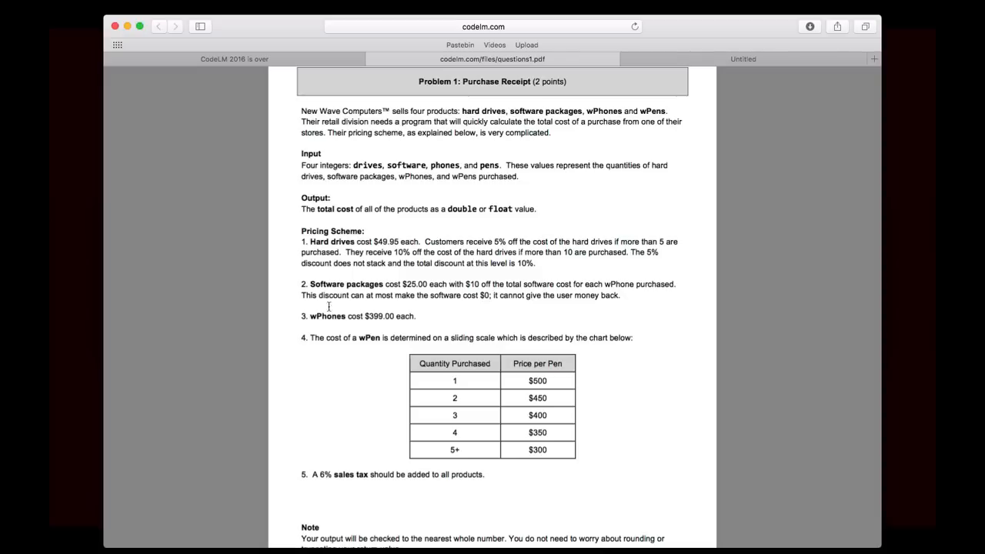
pyautogui.moveTo(337, 527)
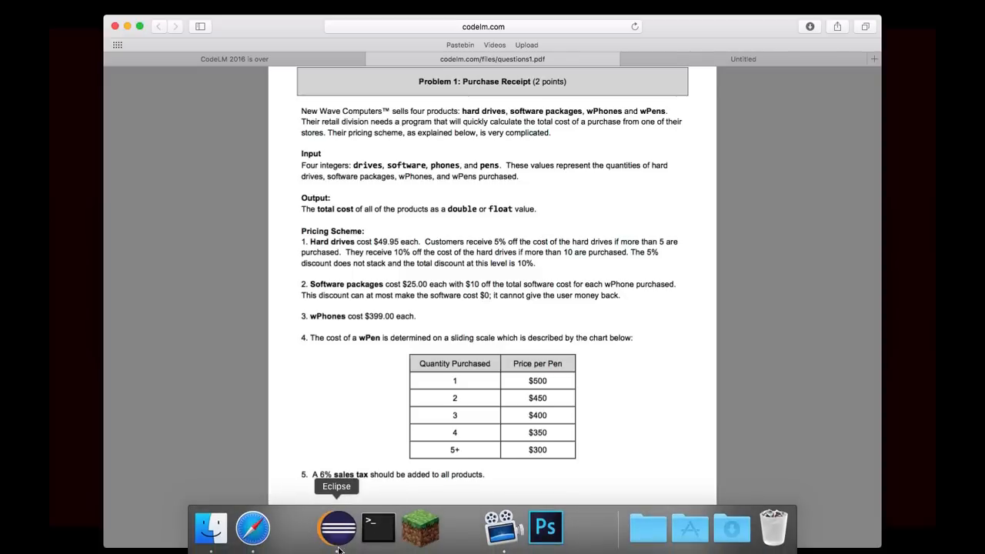
# - Declare double hdCost and add if (drives > 10) and else if (drives > 5) branches
pyautogui.click(336, 527)
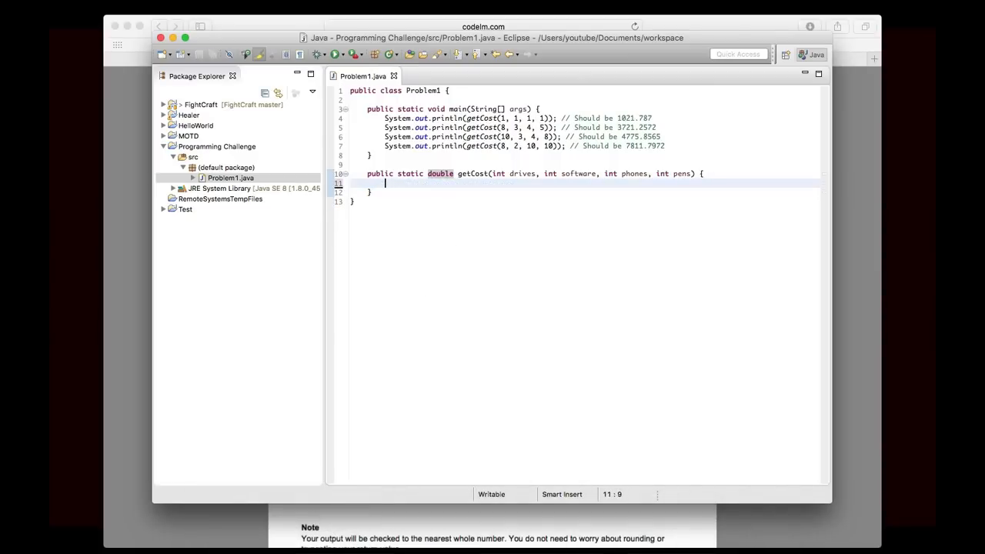
pyautogui.write('double h')
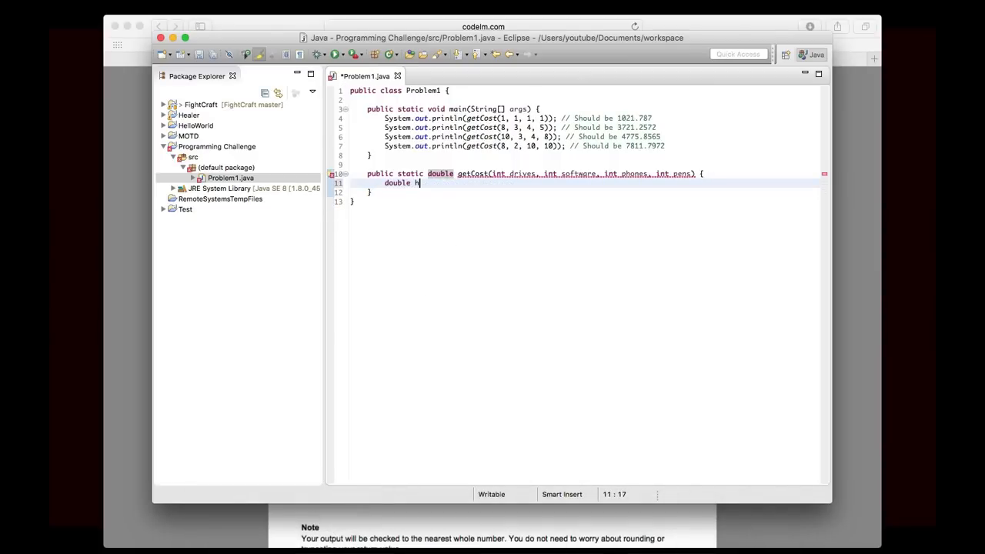
pyautogui.write('dCost = 49.95 * drives;')
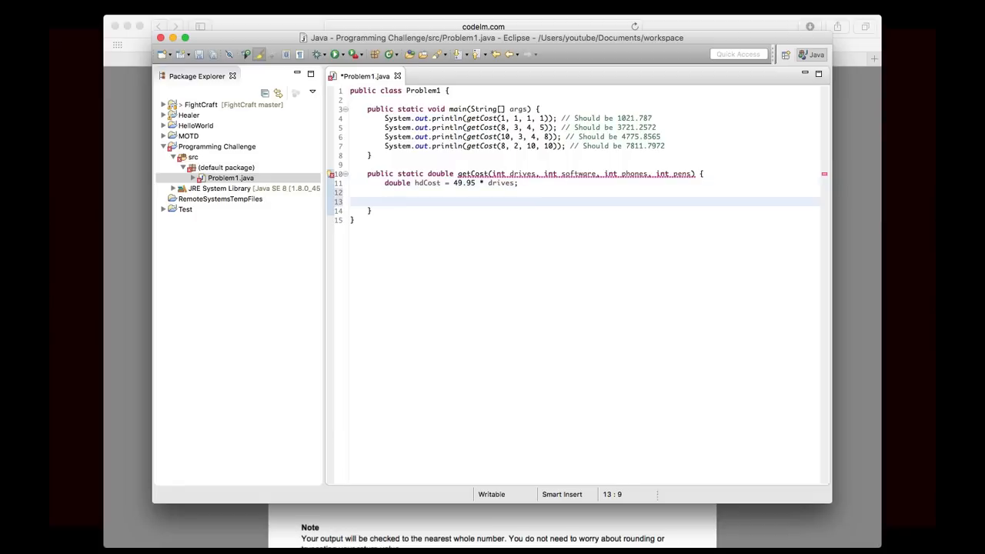
pyautogui.write('if (drives >')
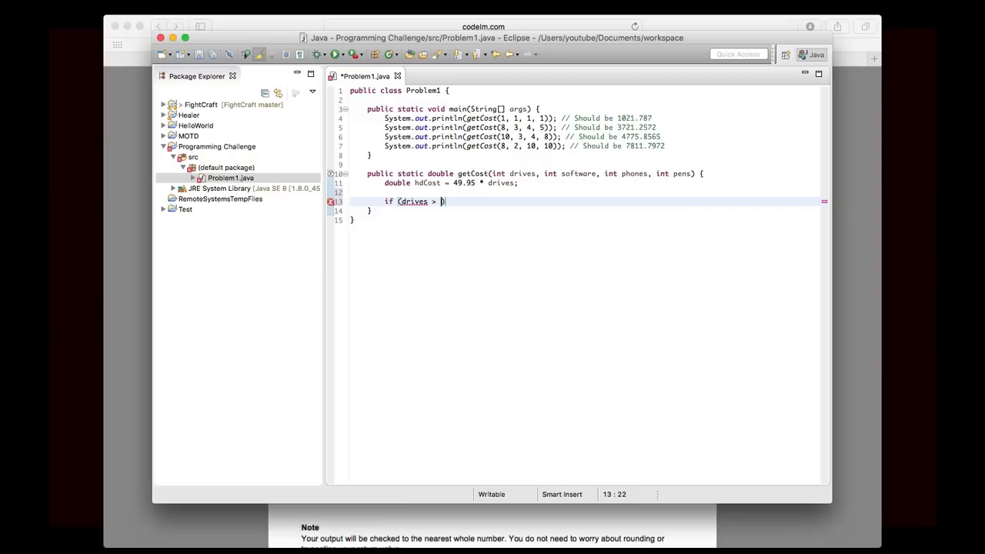
pyautogui.write('10')
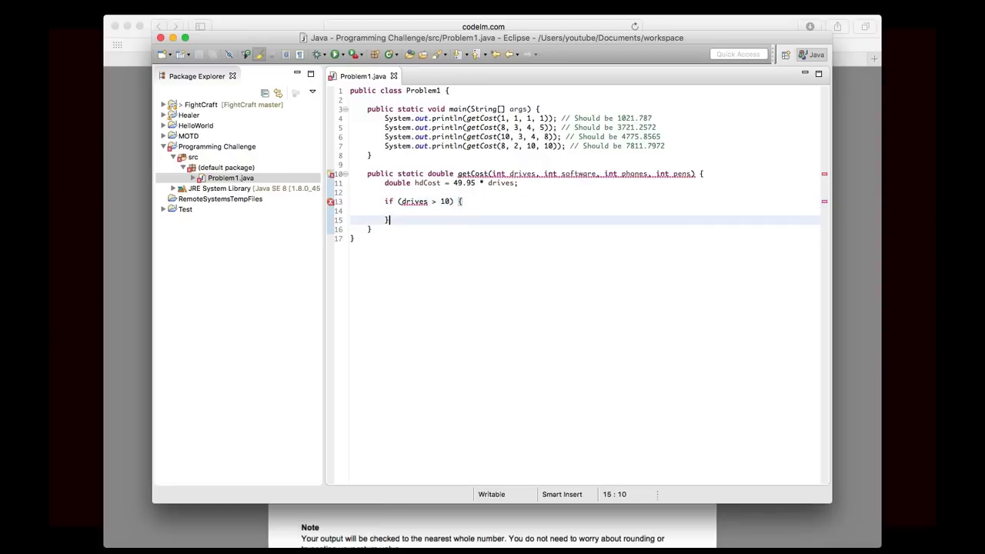
pyautogui.write('else if (drives)')
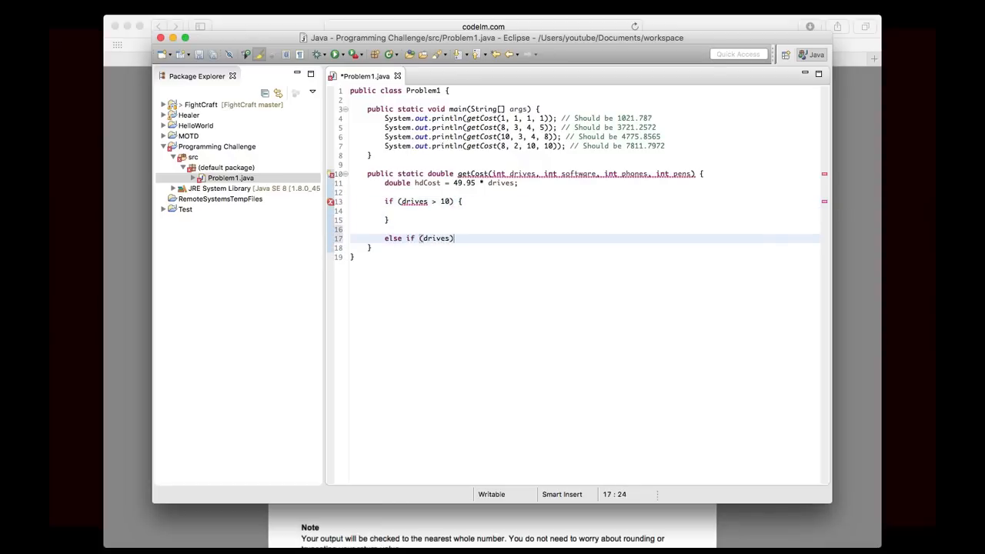
pyautogui.write('> 5) {')
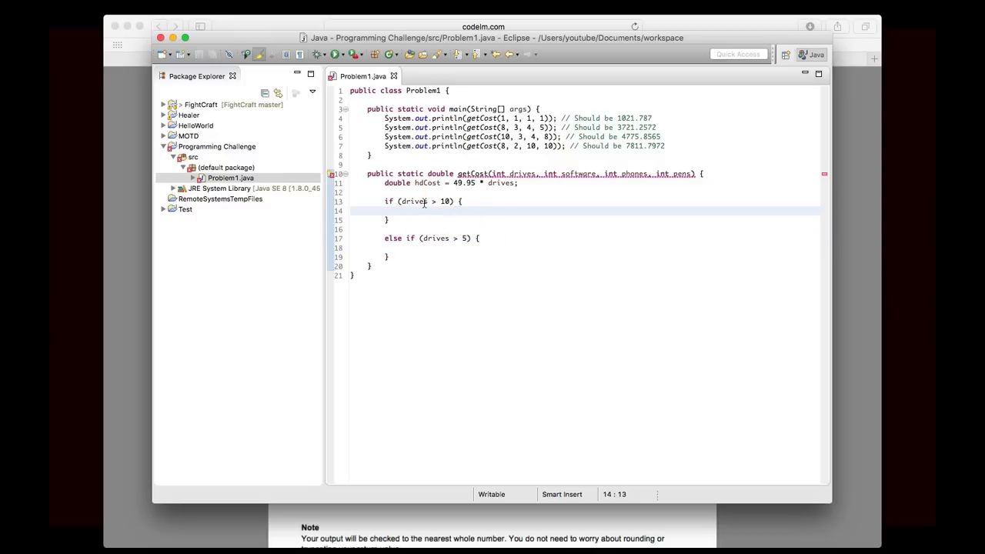
# - Subtract 10% and 5% from hdCost inside the two drive branches
pyautogui.click(417, 220)
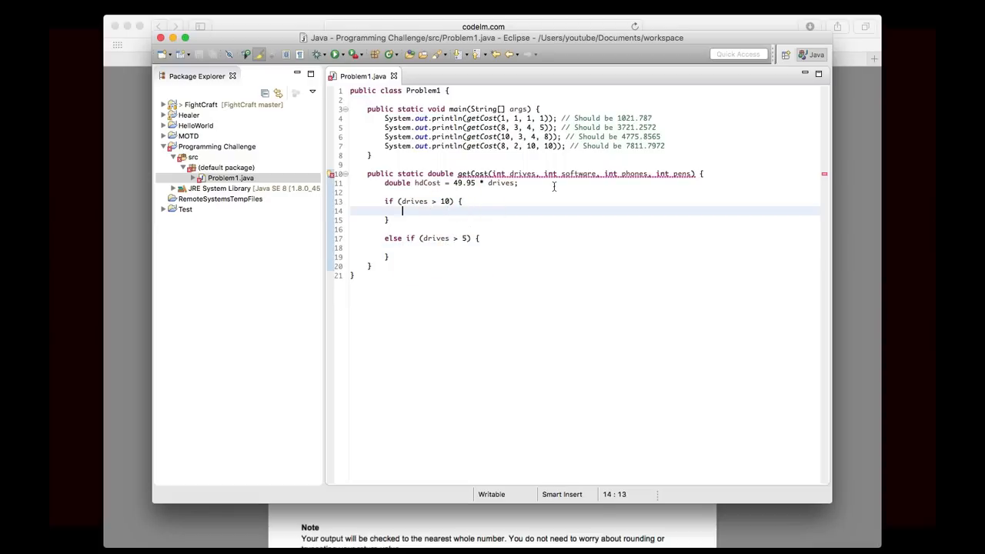
pyautogui.moveTo(545, 239)
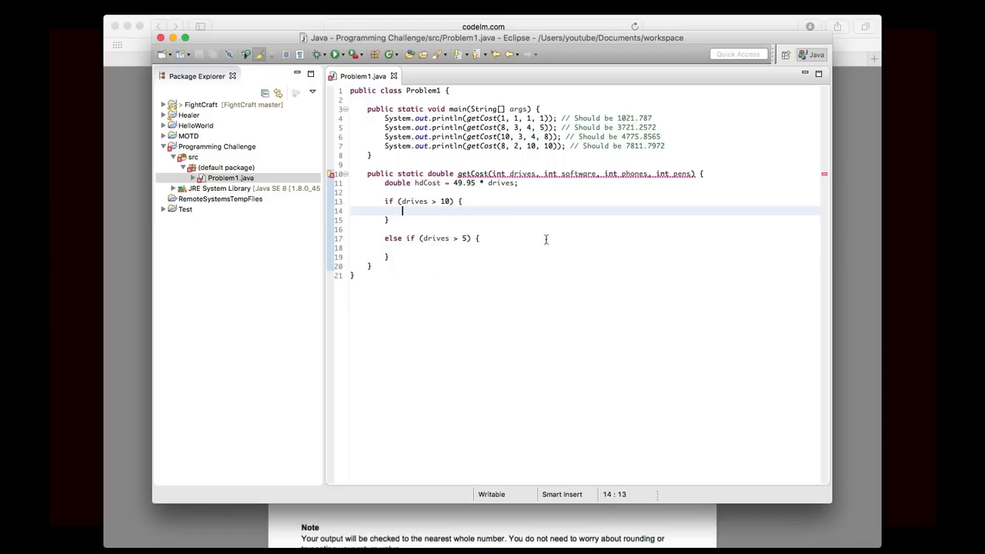
pyautogui.write('hdCost -= hdCost * .')
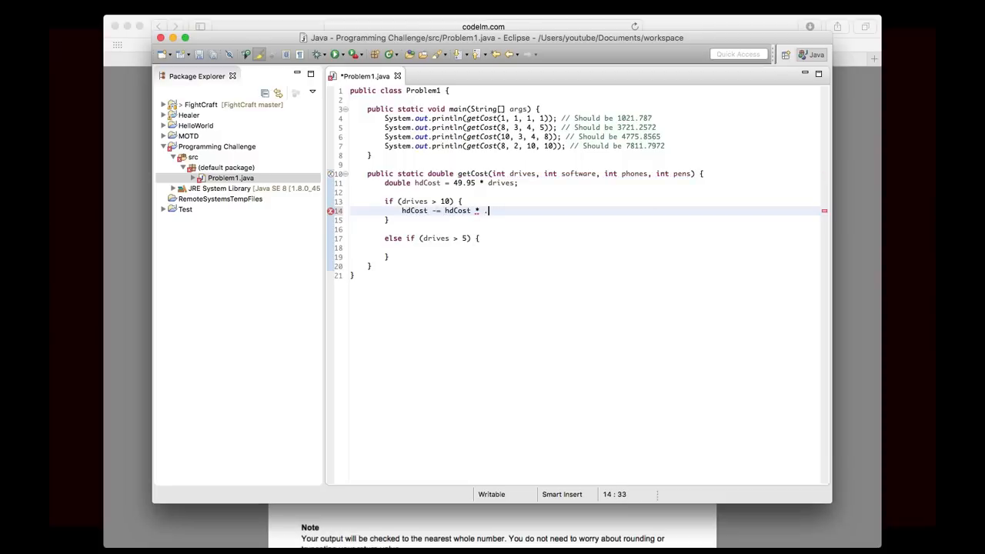
pyautogui.write('1;')
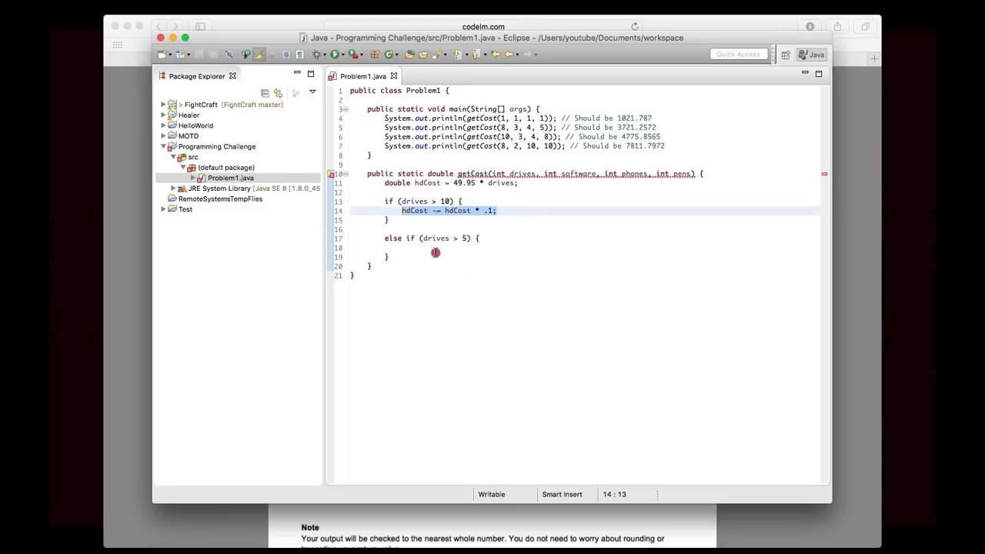
pyautogui.write('hdCost -= hdCost * .1;')
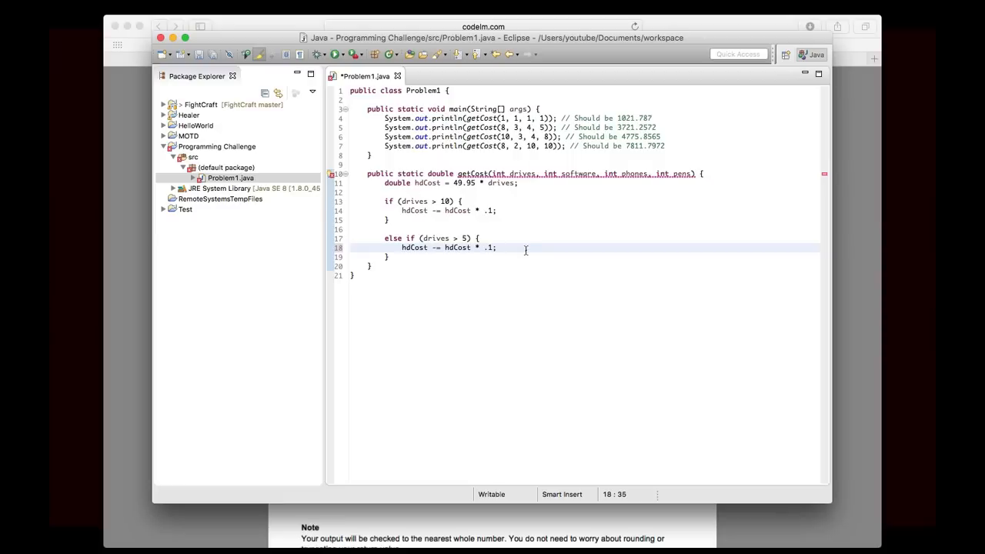
pyautogui.write('05')
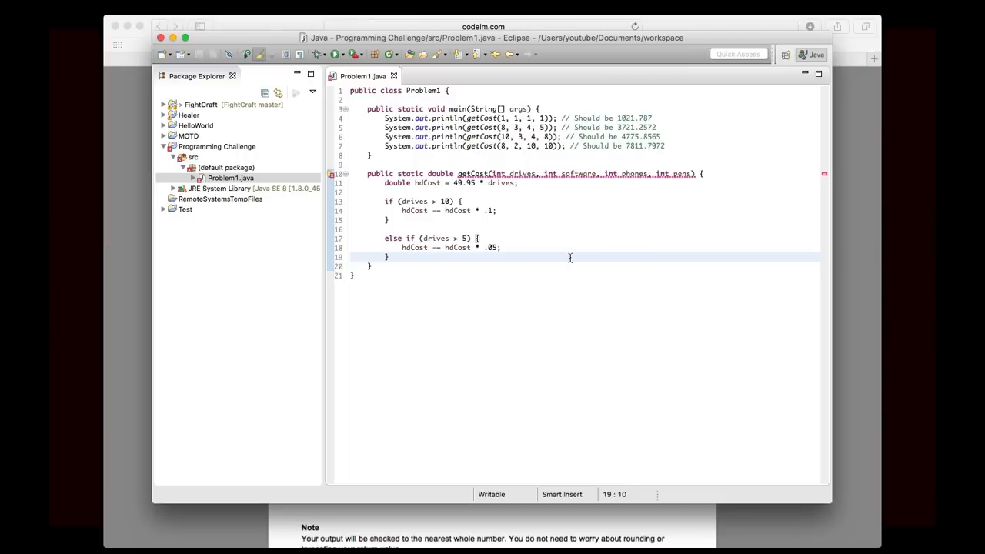
# - Add double softwareCost = Math.max(0, software * 25 - phones * 10) to getCost
pyautogui.write('dpuble')
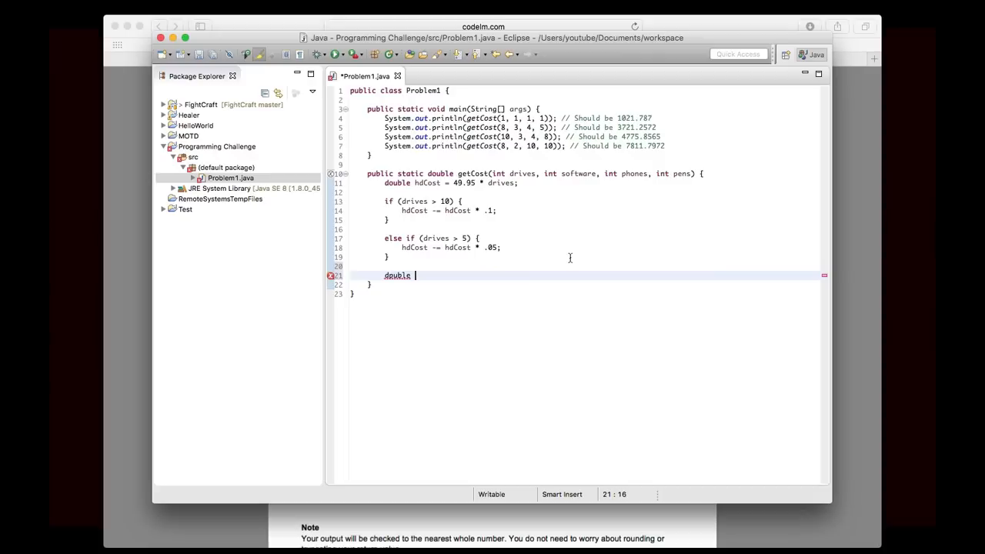
pyautogui.write('software')
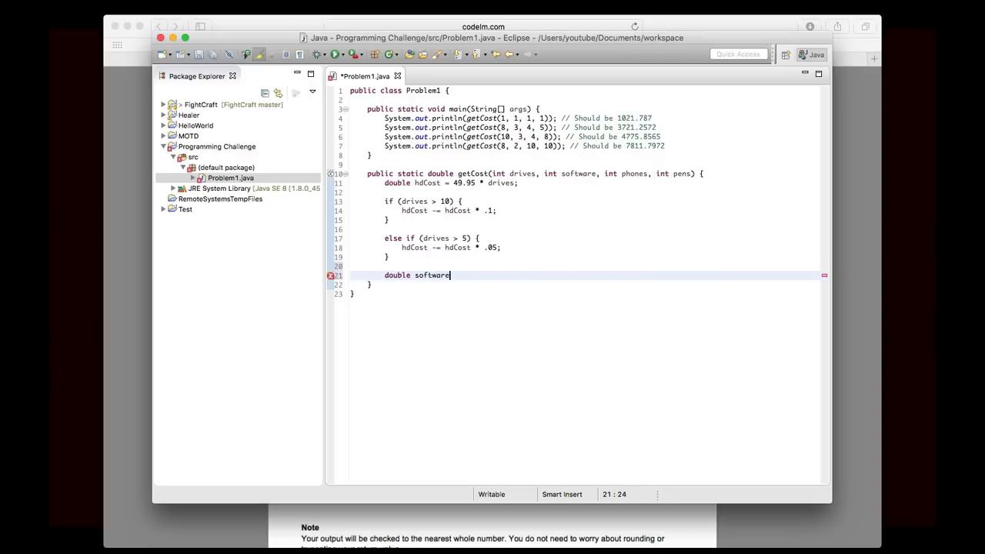
pyautogui.write('Cost =')
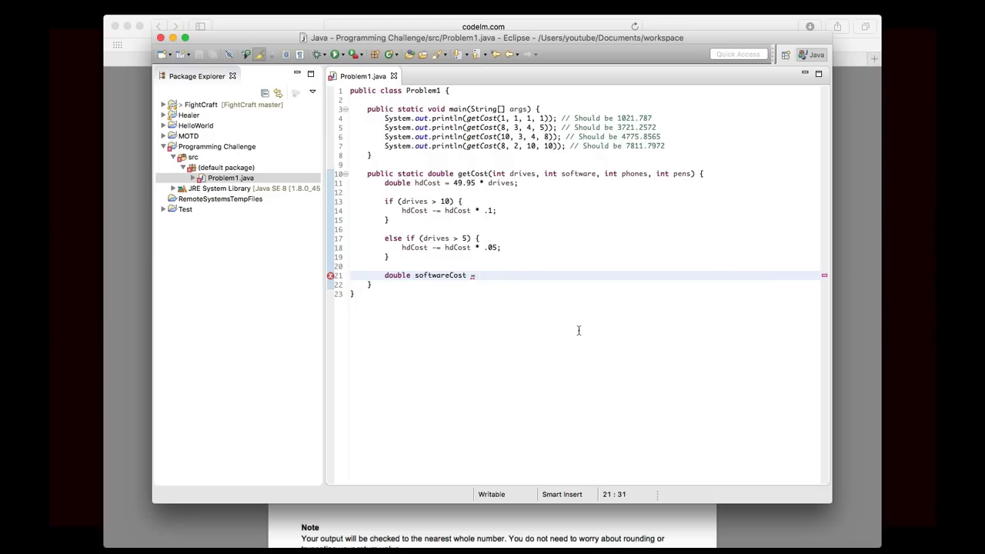
pyautogui.write('Math.')
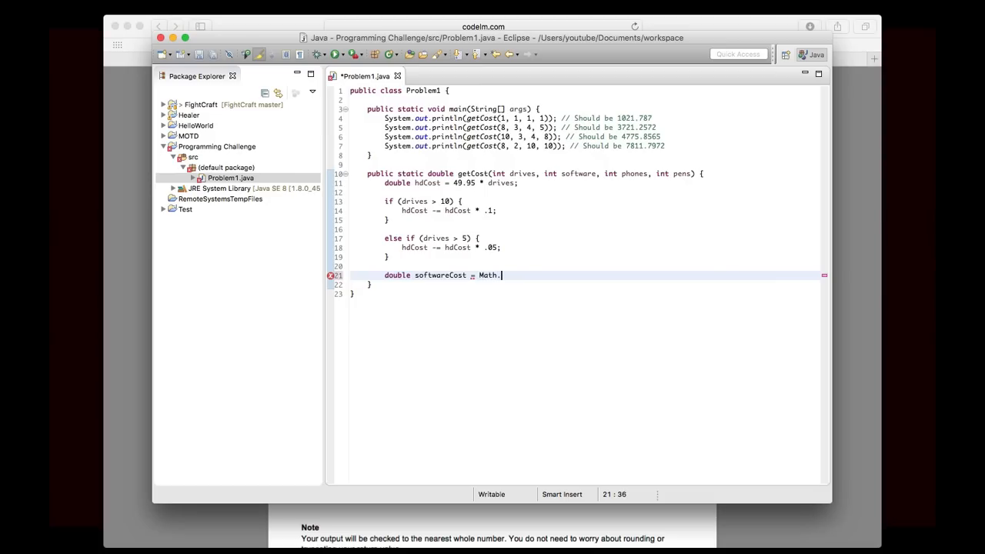
pyautogui.write('max(a, b')
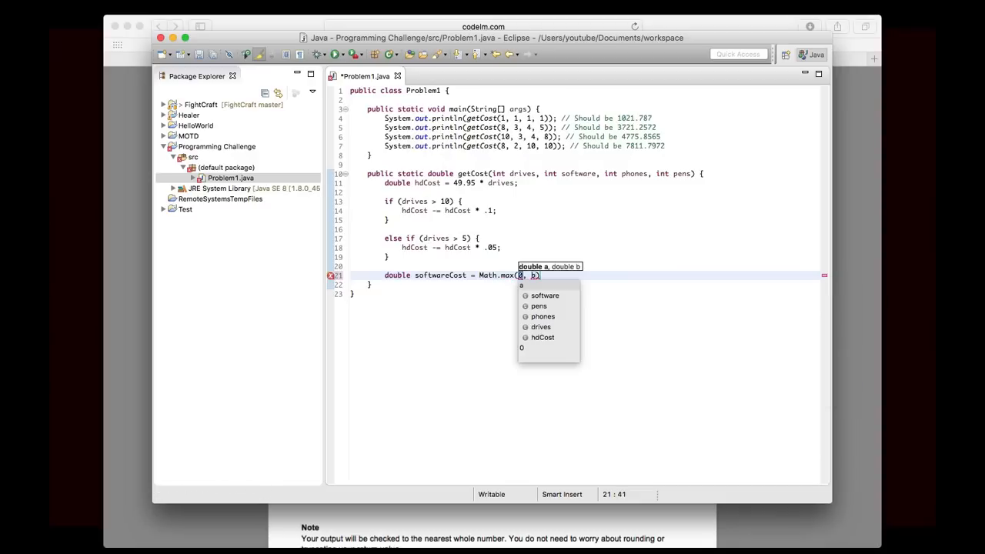
pyautogui.write('software * 25 - 10 *')
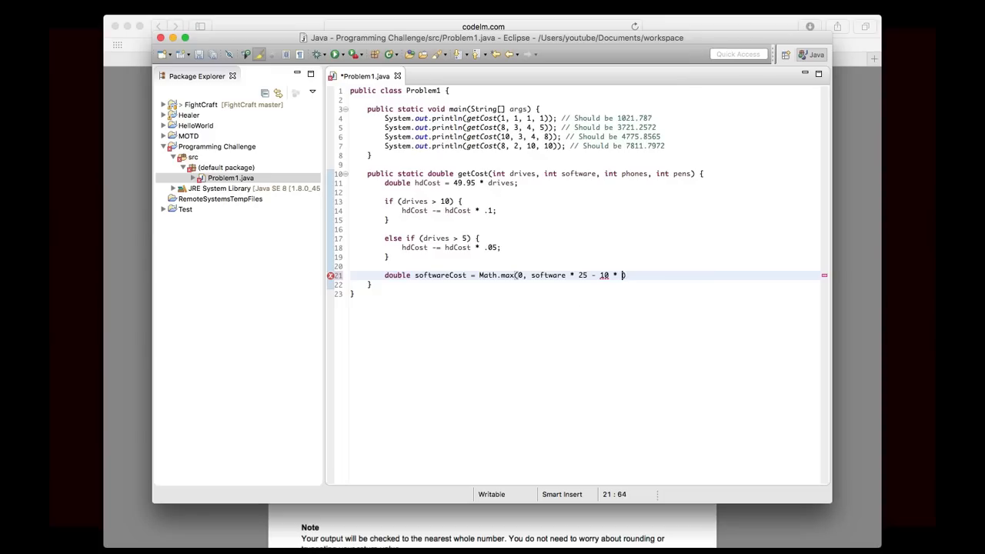
pyautogui.write('phones)')
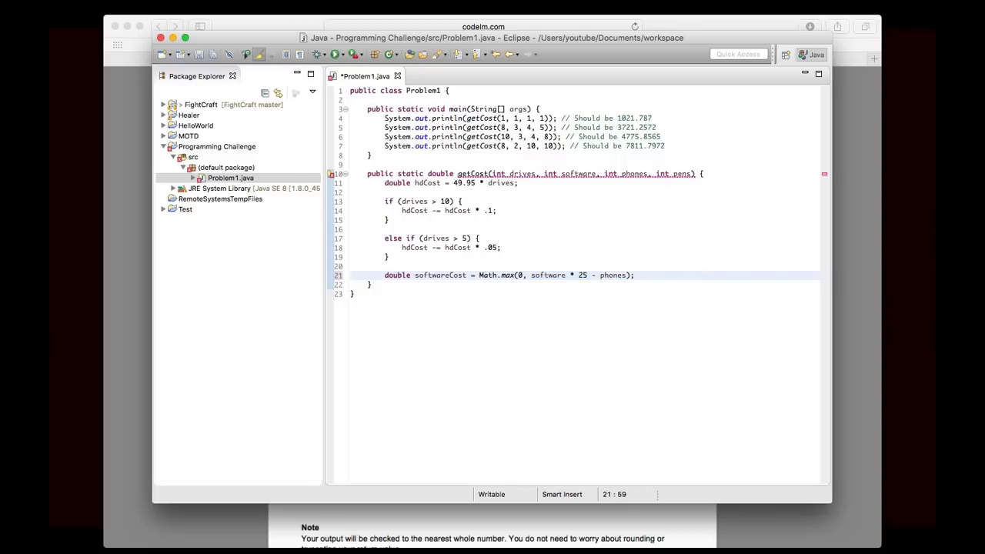
pyautogui.write('* 10')
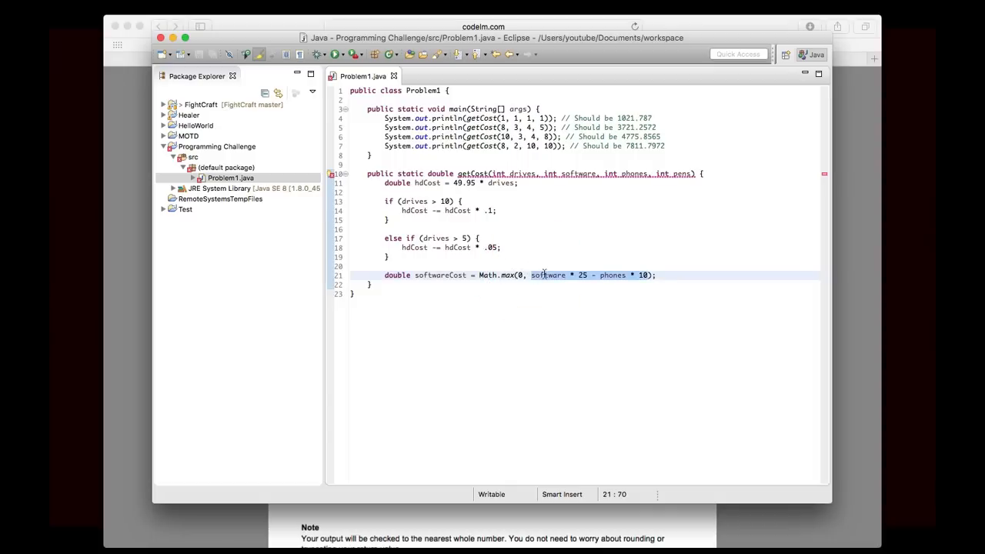
pyautogui.moveTo(620, 277)
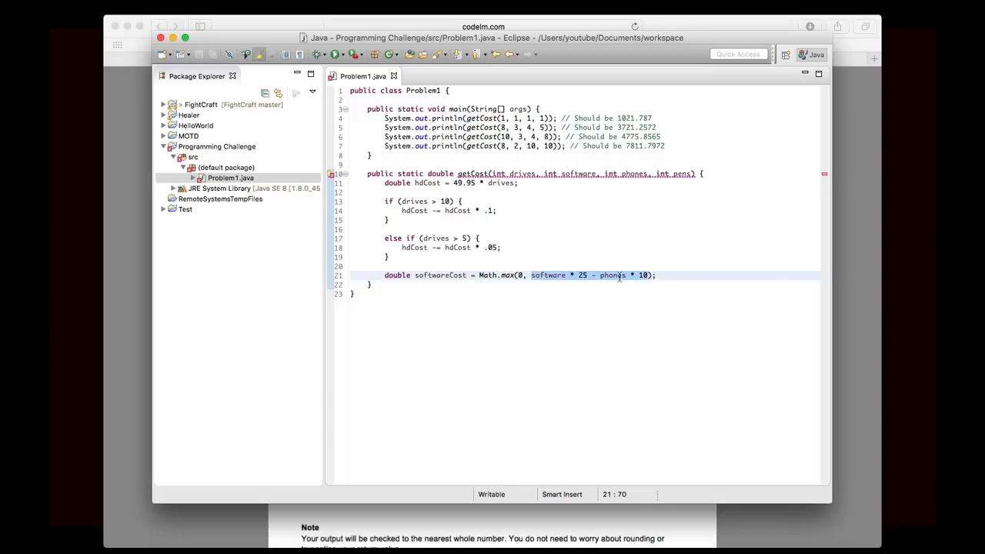
pyautogui.moveTo(647, 298)
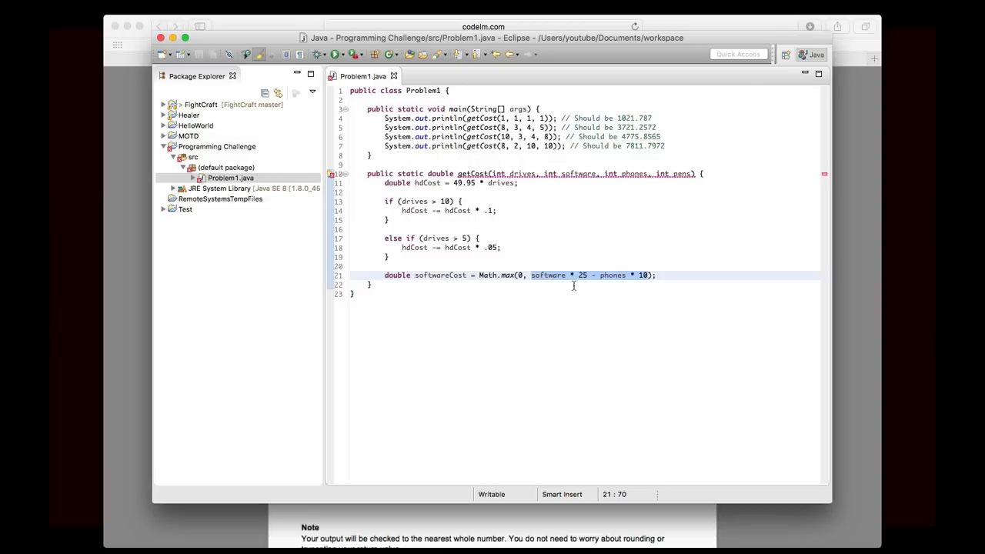
pyautogui.moveTo(480, 303)
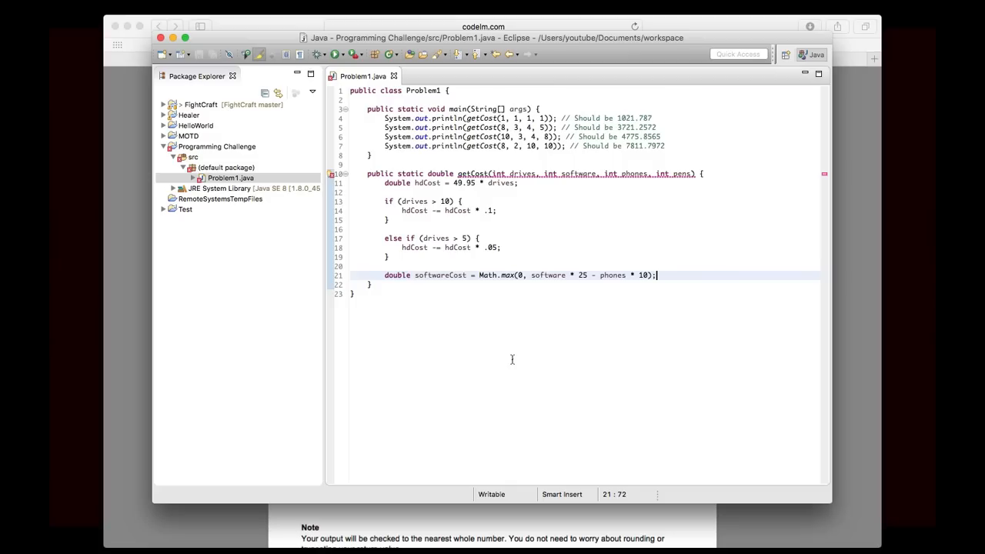
# - Add the line double phoneCost = 399 * phones; below softwareCost
pyautogui.write('double p')
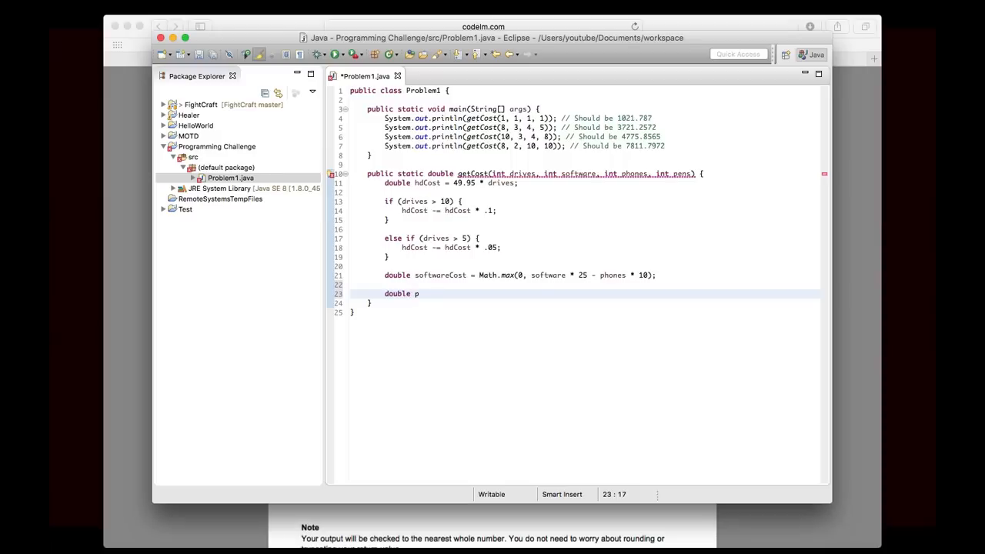
pyautogui.write('honeCost =')
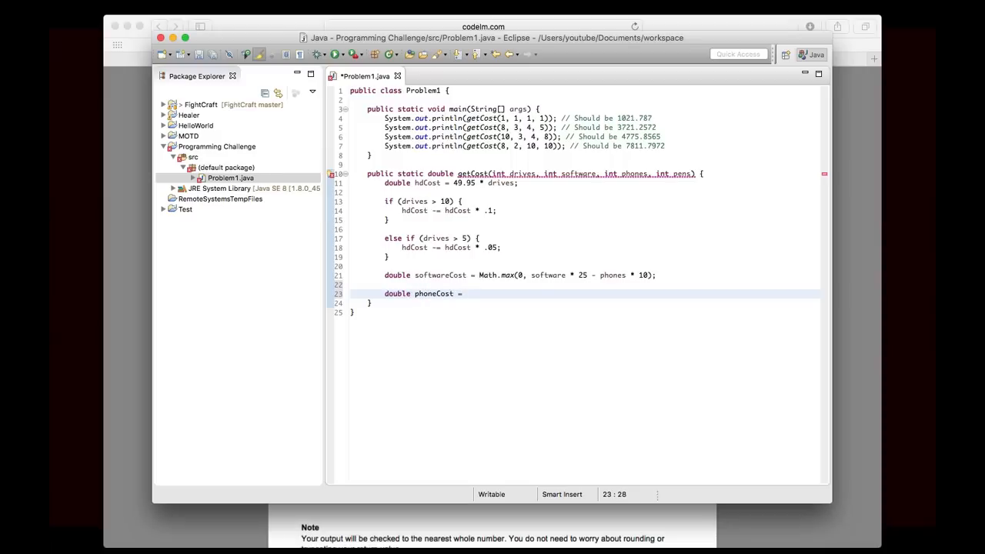
pyautogui.write('399')
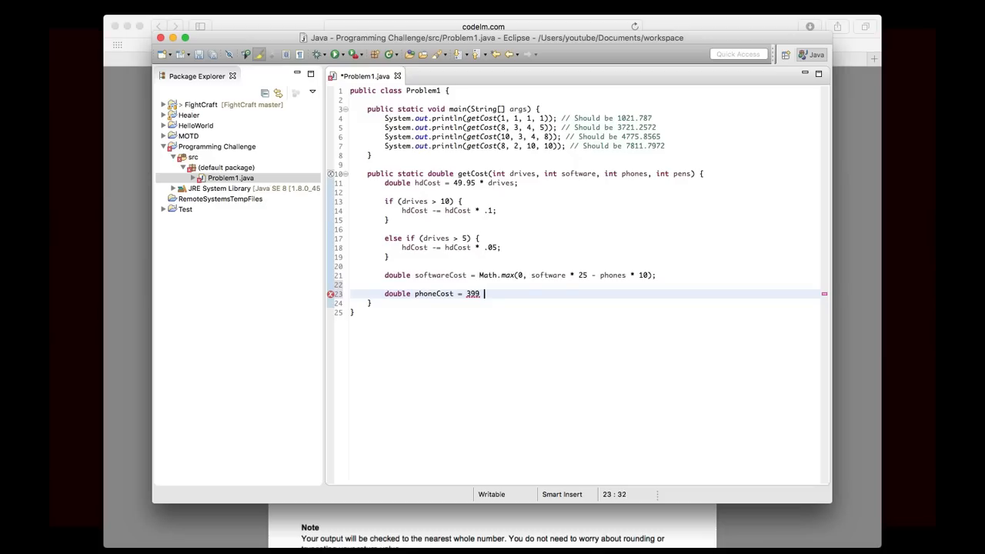
pyautogui.write('* phones;')
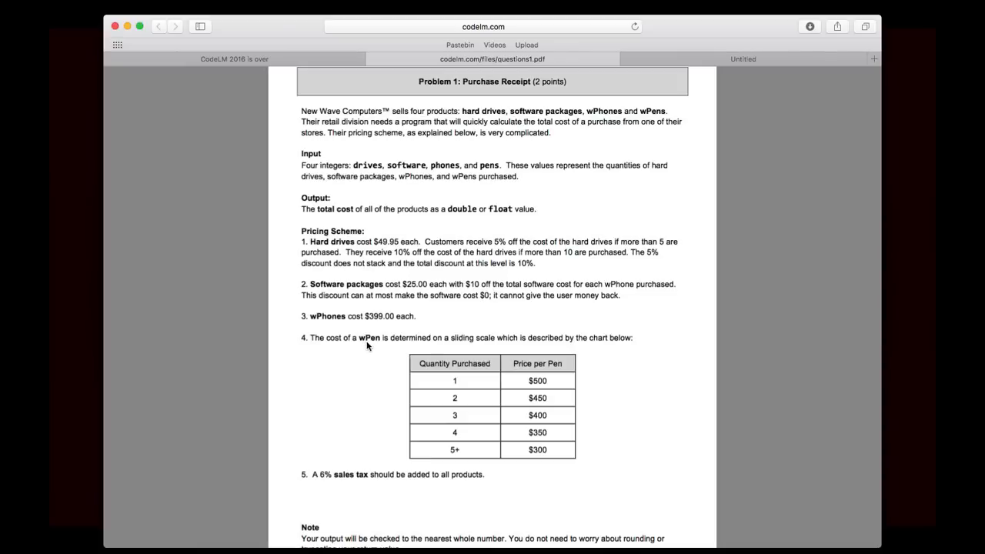
pyautogui.moveTo(391, 374)
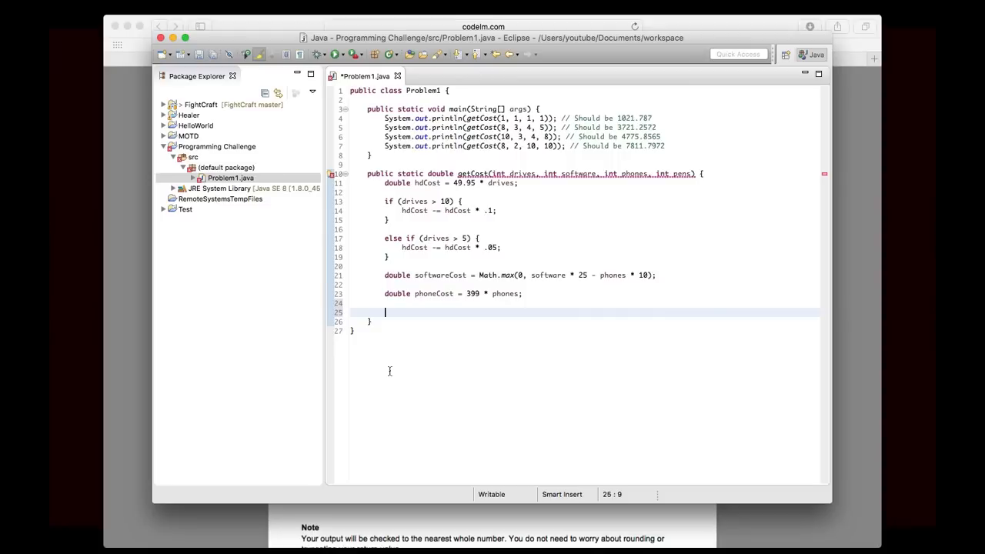
# - Declare penCost, setting 500 for one pen and 450 * 2 for two pens
pyautogui.write('double wP')
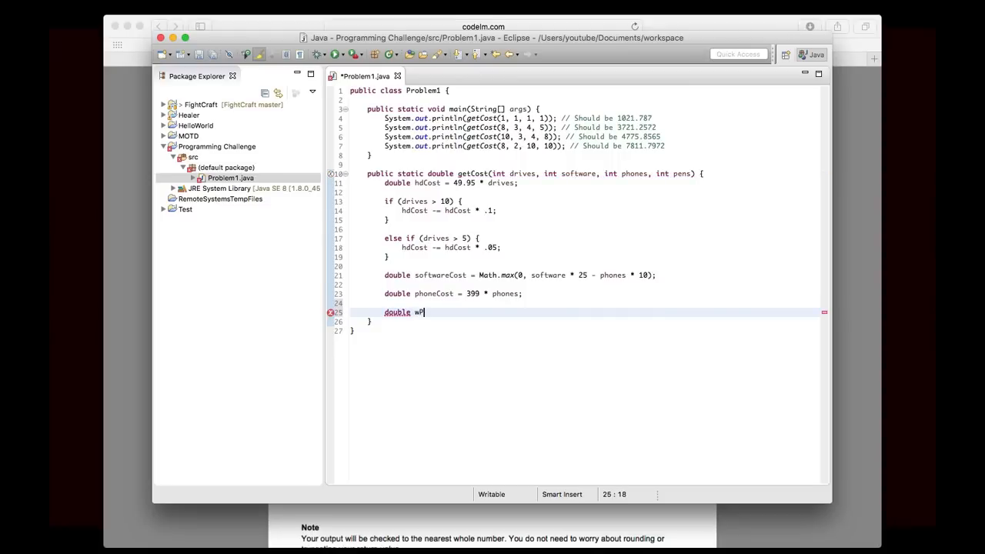
pyautogui.write('enCost = 0;')
pyautogui.write('if (pens == ')
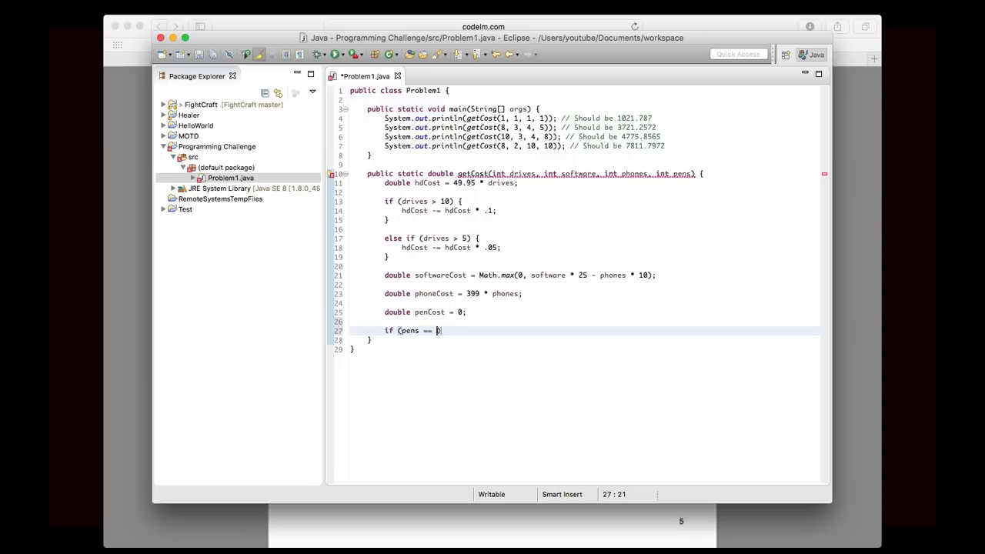
pyautogui.write('1) {')
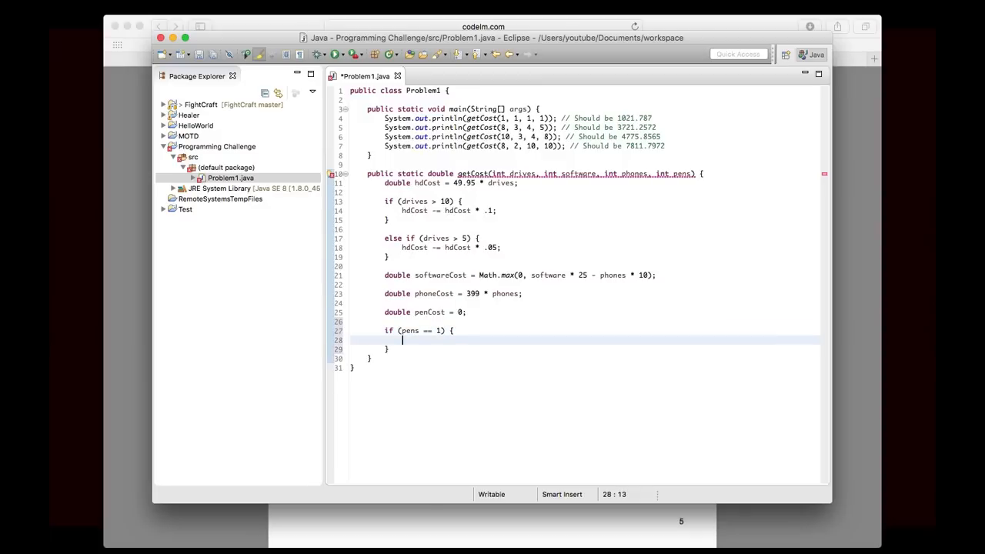
pyautogui.write('penCost =')
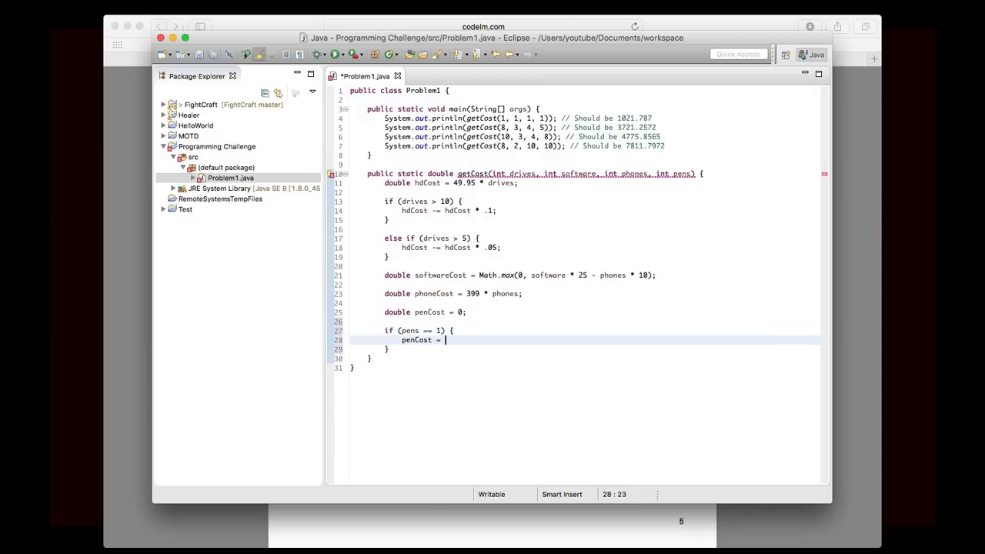
pyautogui.write('500;')
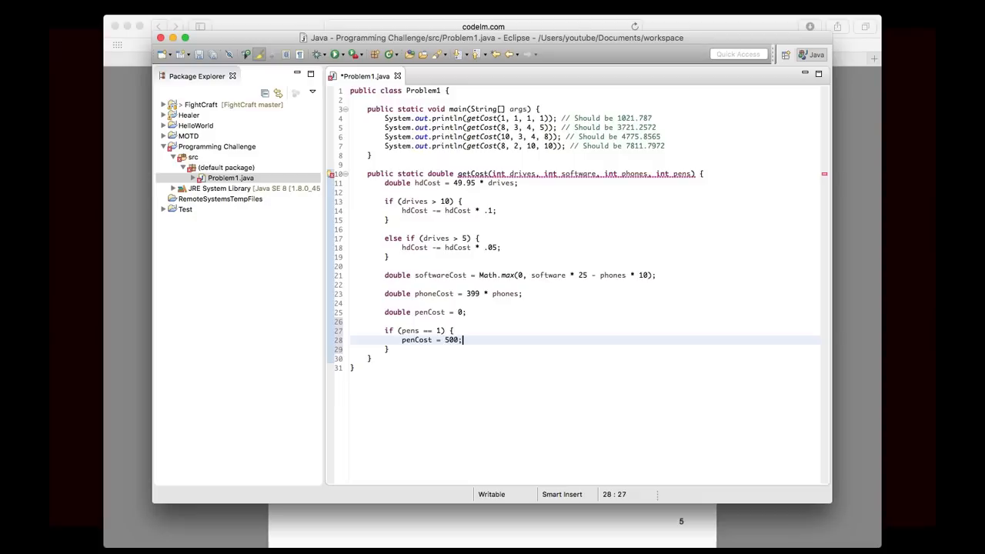
pyautogui.write('else if')
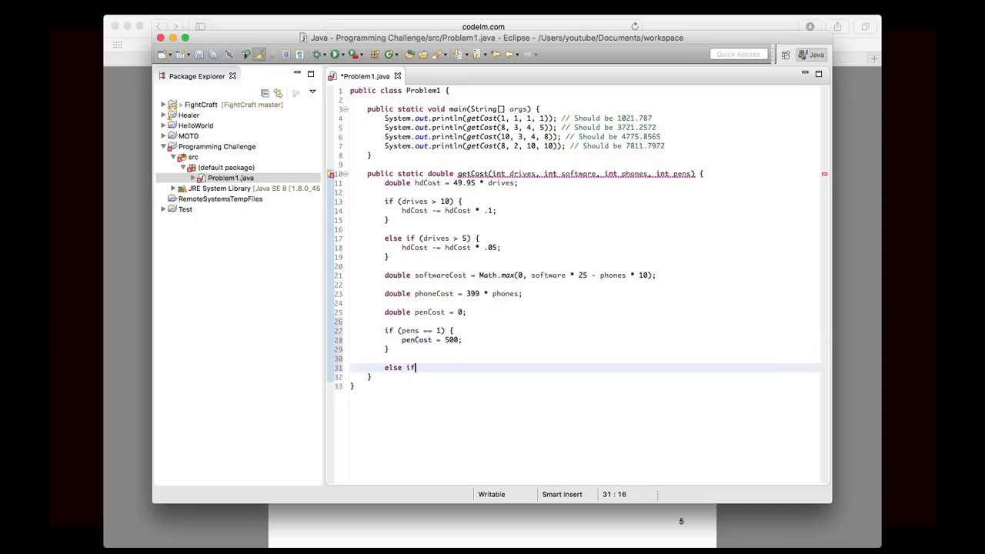
pyautogui.write('(pens ==)')
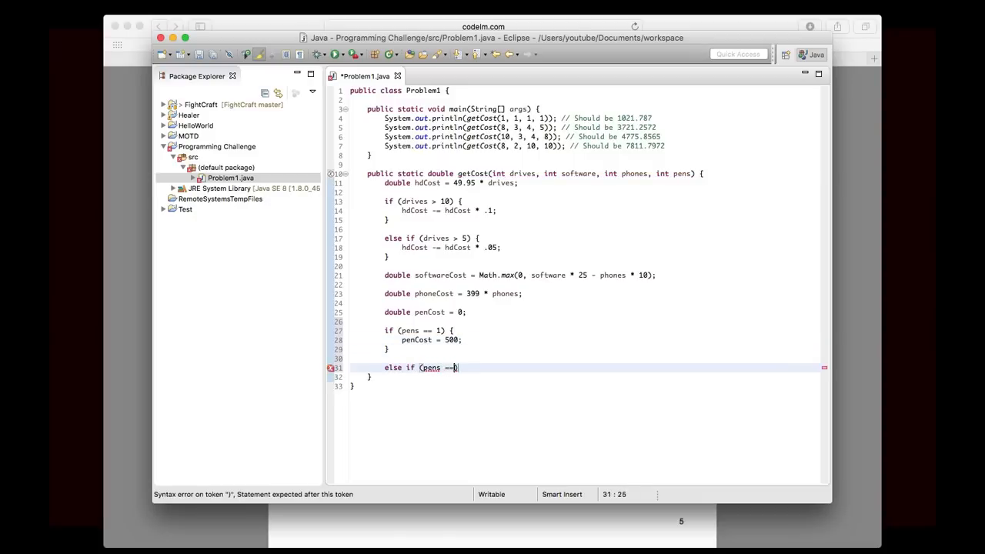
pyautogui.write('2) {')
pyautogui.write('penCost =')
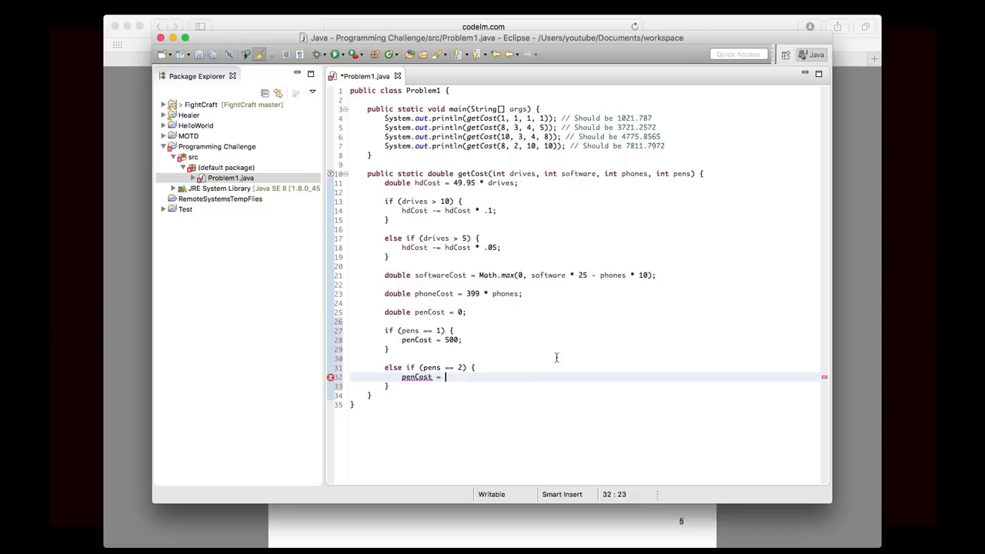
pyautogui.write('450 * 2;')
pyautogui.write('pen')
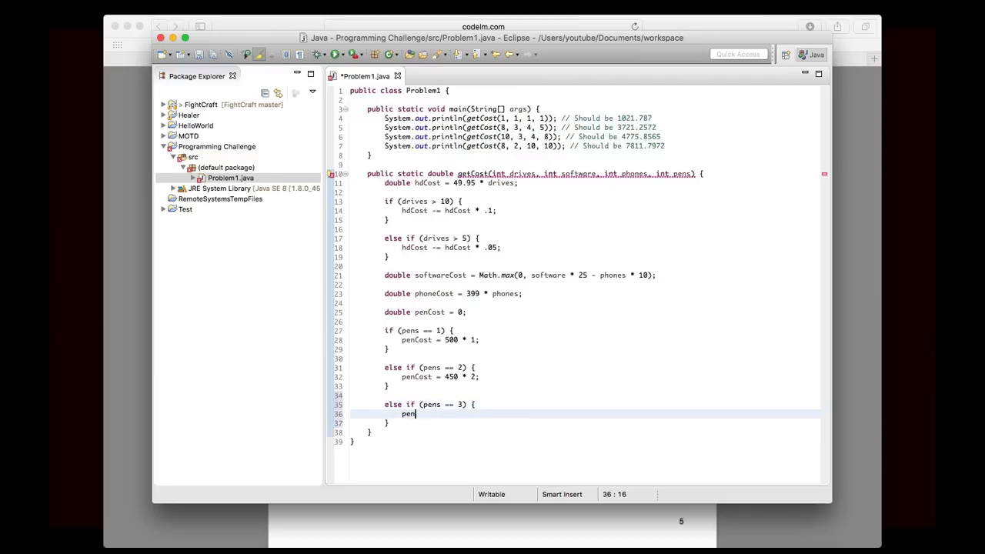
# - Add pen branches: 400 * 3 for three, 350 * 4 for four, 300 per pen for five or more
pyautogui.write('Cost =')
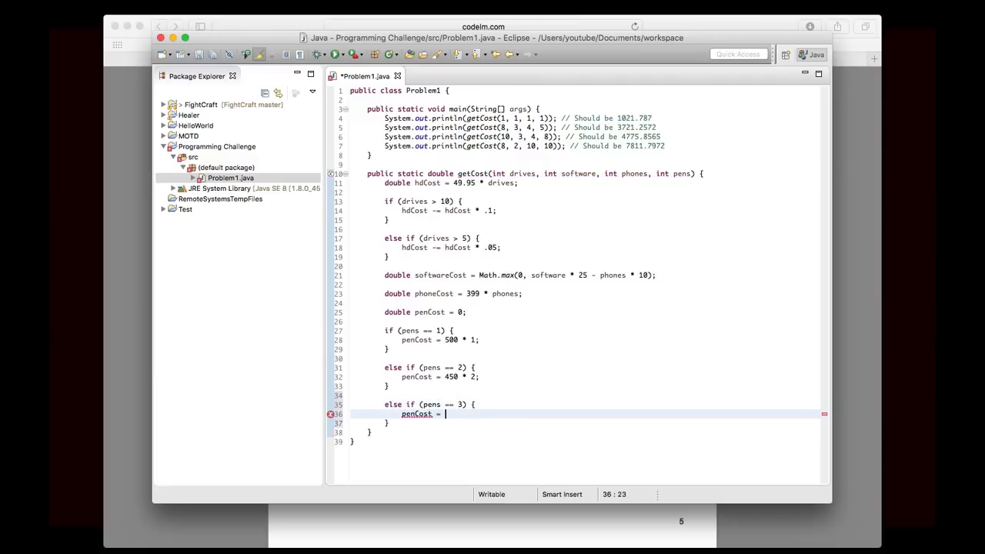
pyautogui.write('4')
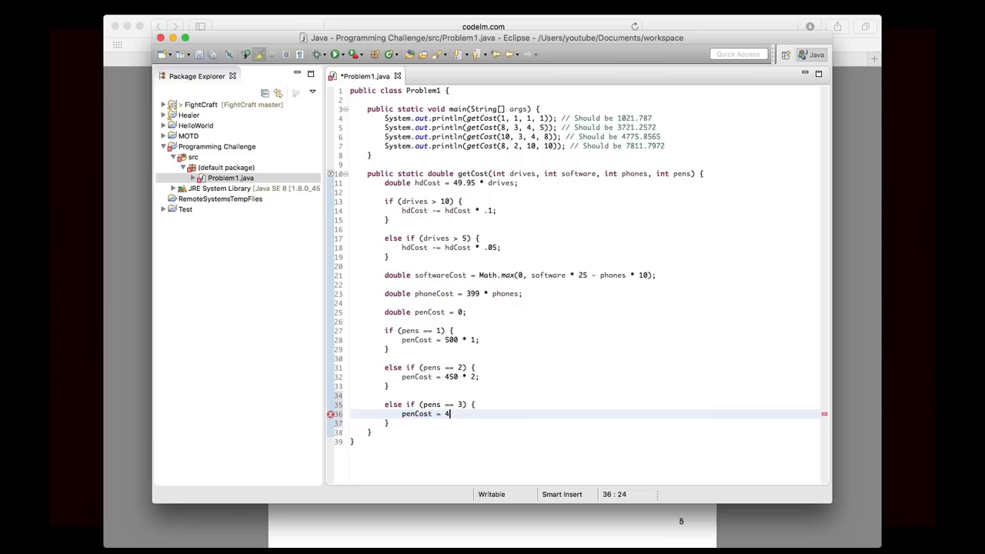
pyautogui.write('00 * 3;')
pyautogui.write('pe')
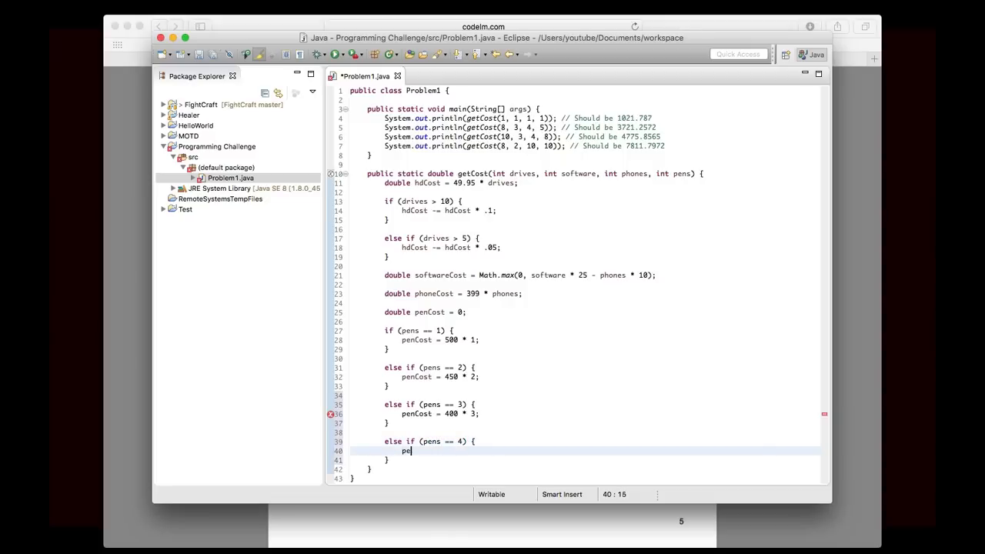
pyautogui.write('nCost =')
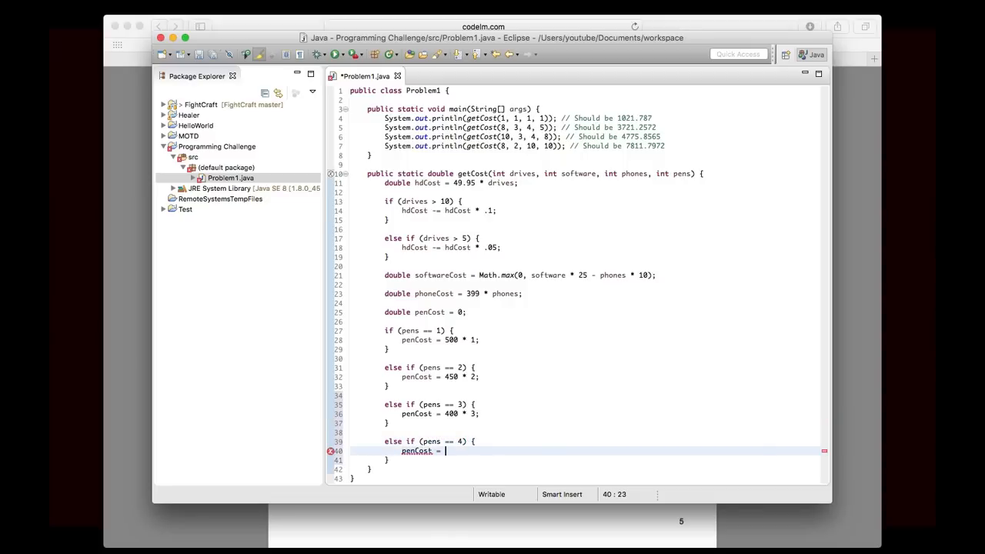
pyautogui.write('350')
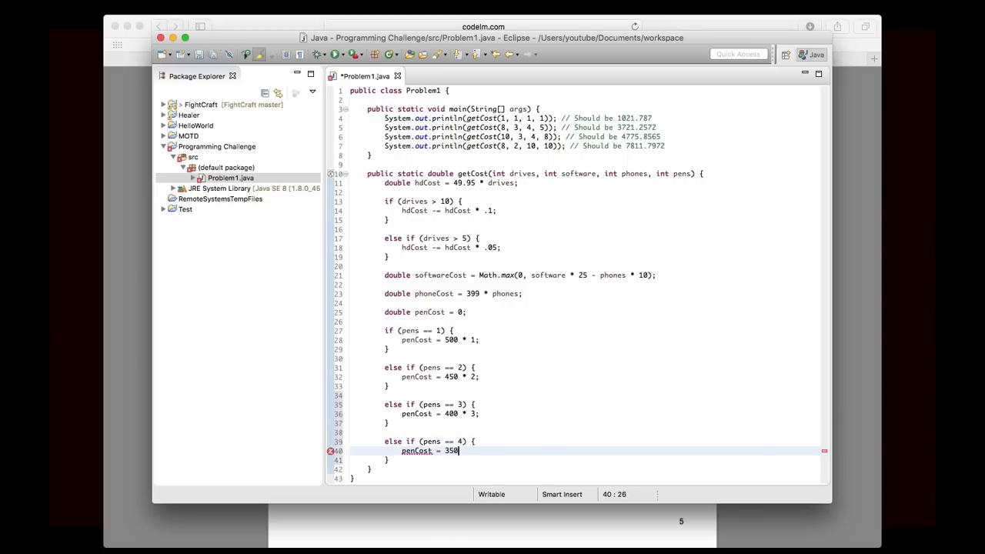
pyautogui.write('* 4;')
pyautogui.write('else if (pens == 5) {')
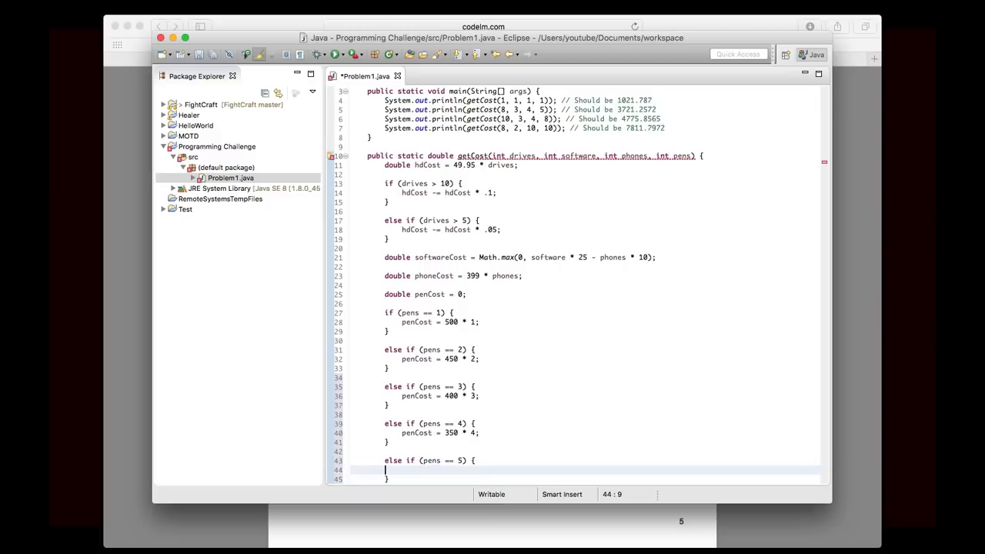
pyautogui.write('penCost = 300 *')
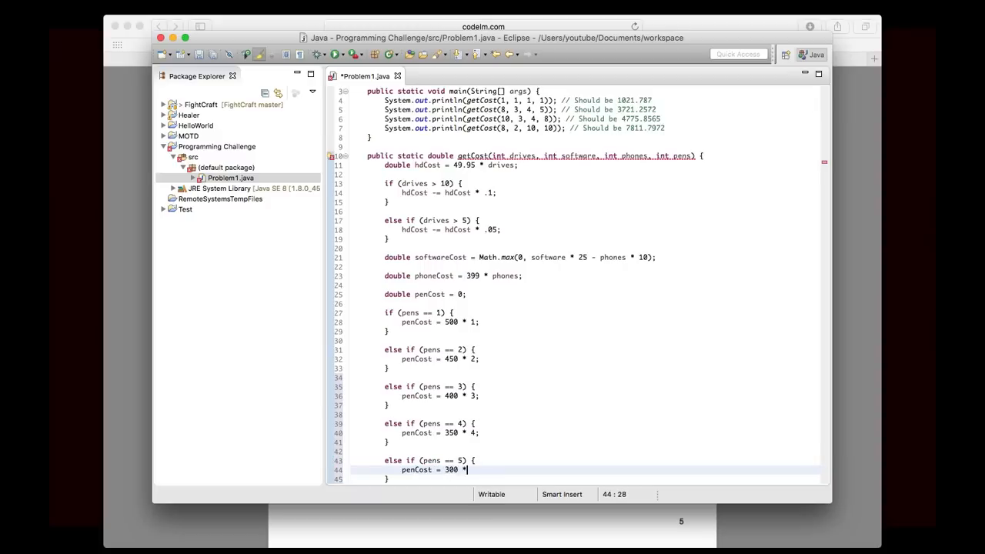
pyautogui.write('pens;')
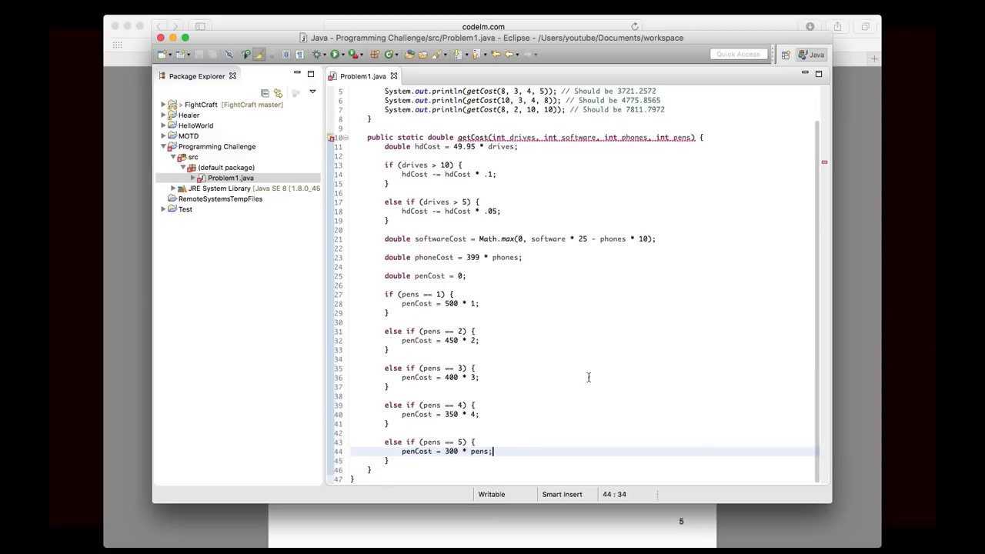
pyautogui.moveTo(467, 354)
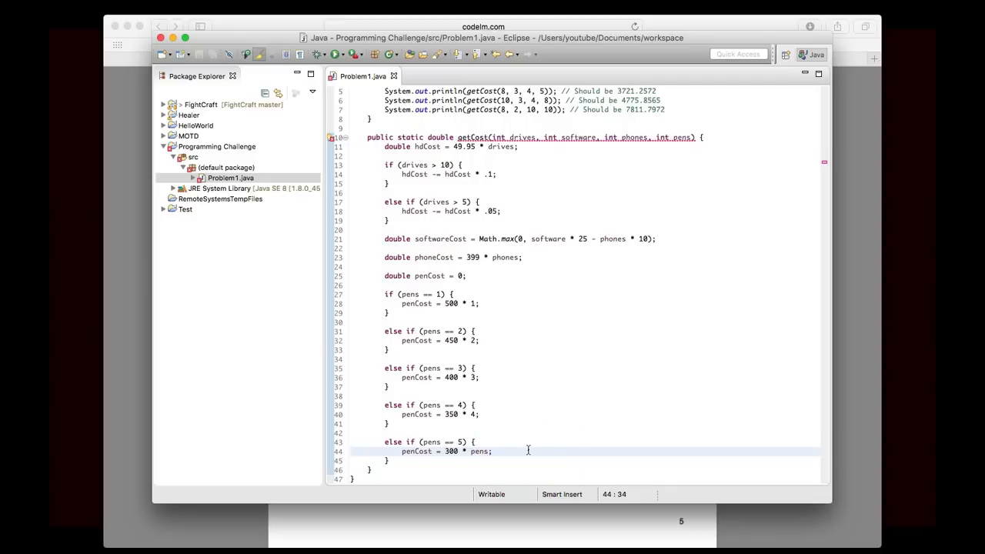
pyautogui.moveTo(475, 424)
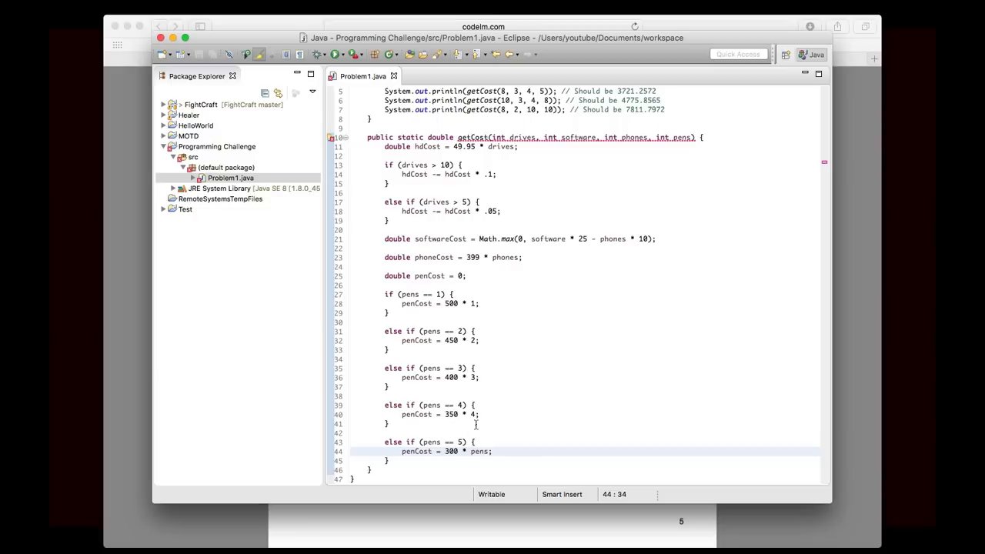
pyautogui.moveTo(552, 367)
pyautogui.write('>')
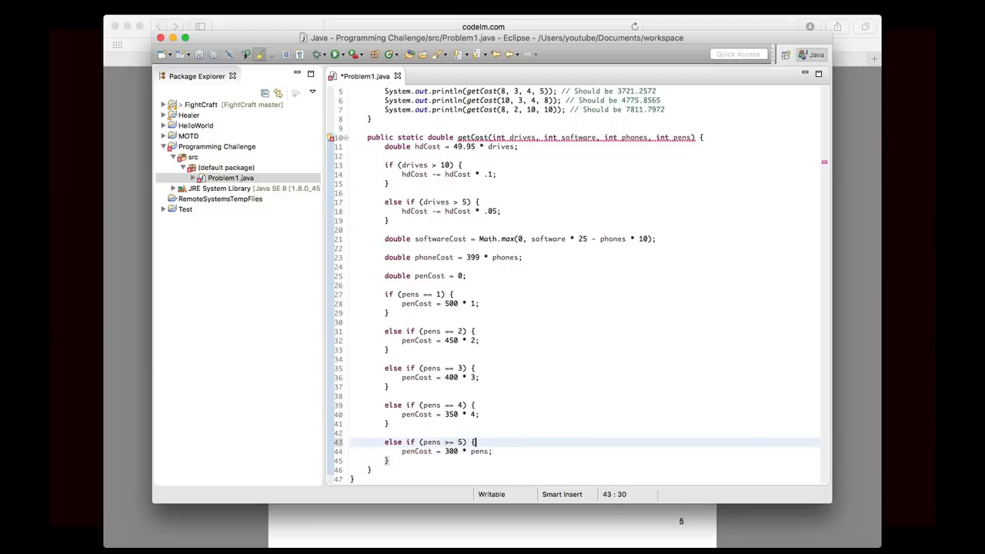
# - Rename the hdCost variable to driveCost across all its uses in getCost
pyautogui.click(492, 59)
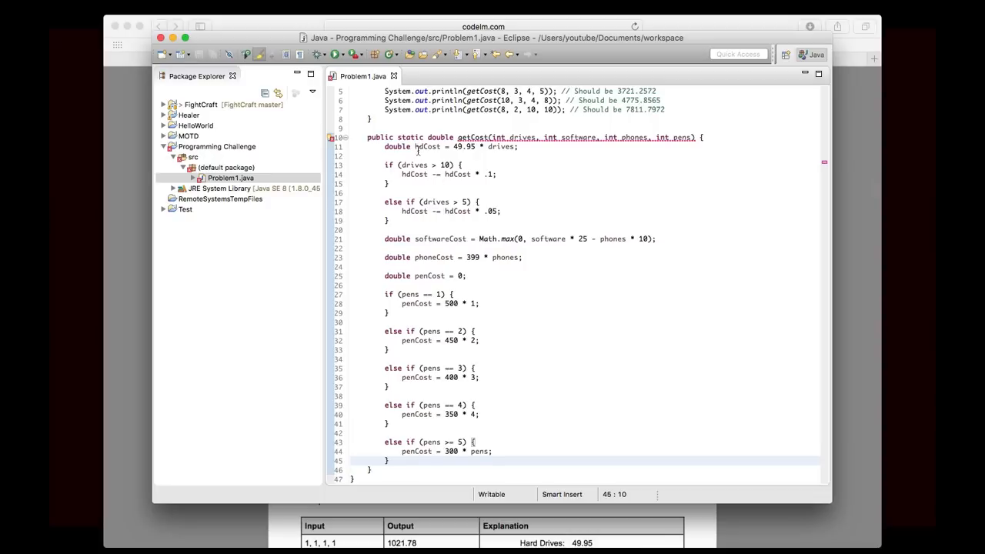
pyautogui.moveTo(444, 274)
pyautogui.write('rive')
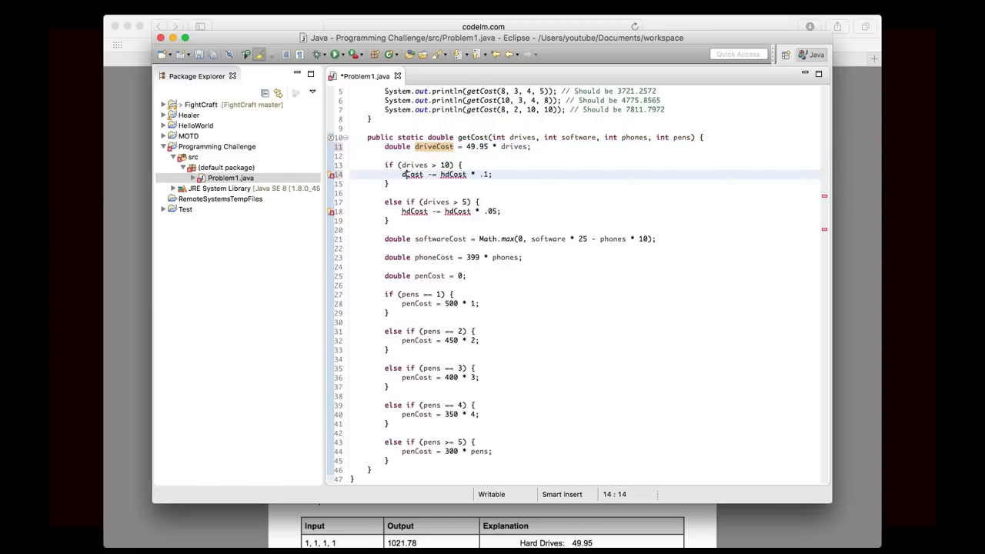
pyautogui.write('driveCost')
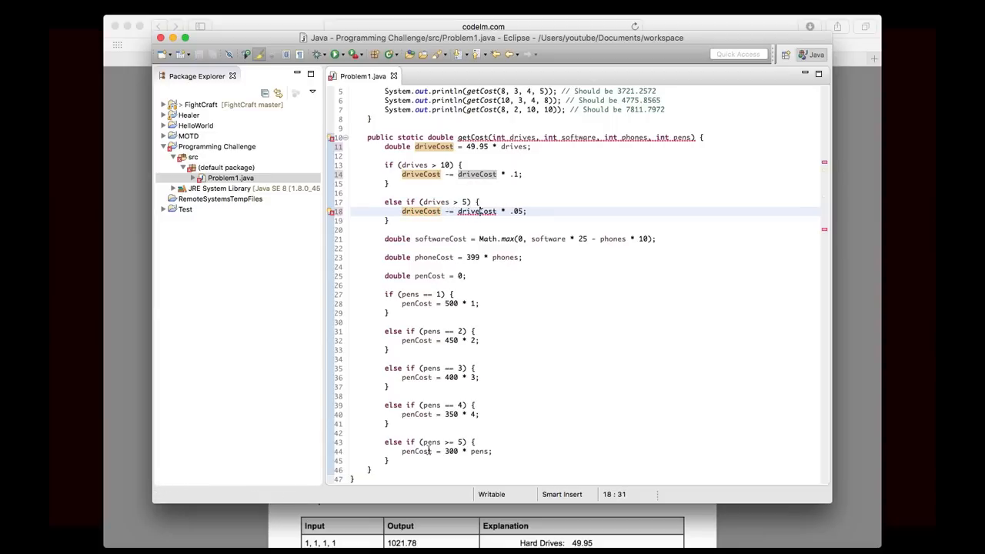
# - End getCost with 'return (driveCost + softwareCost + phoneCost + penCost) * 1.06;' and save
pyautogui.write('r')
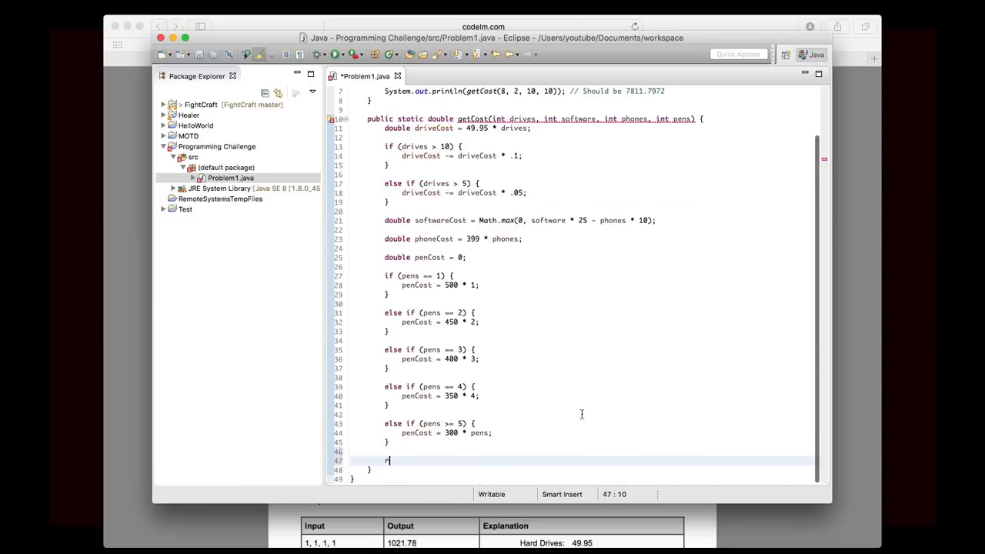
pyautogui.write('eturn (drive)')
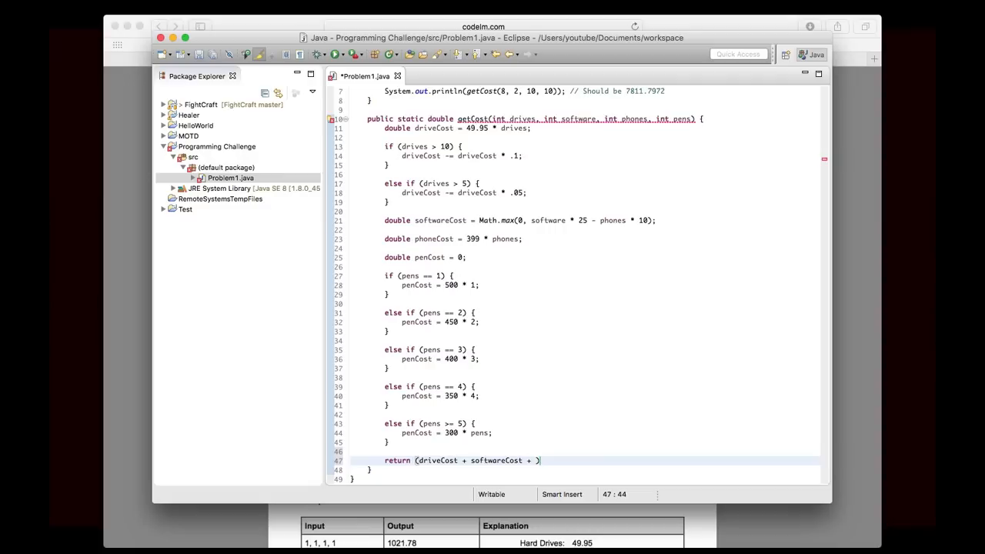
pyautogui.write('phoneCost + pp')
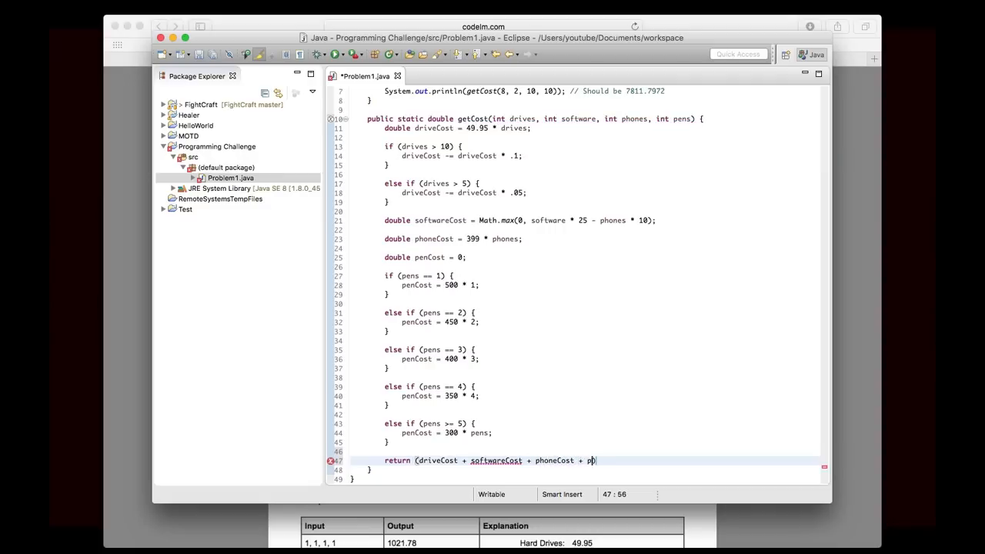
pyautogui.write('enCost) *')
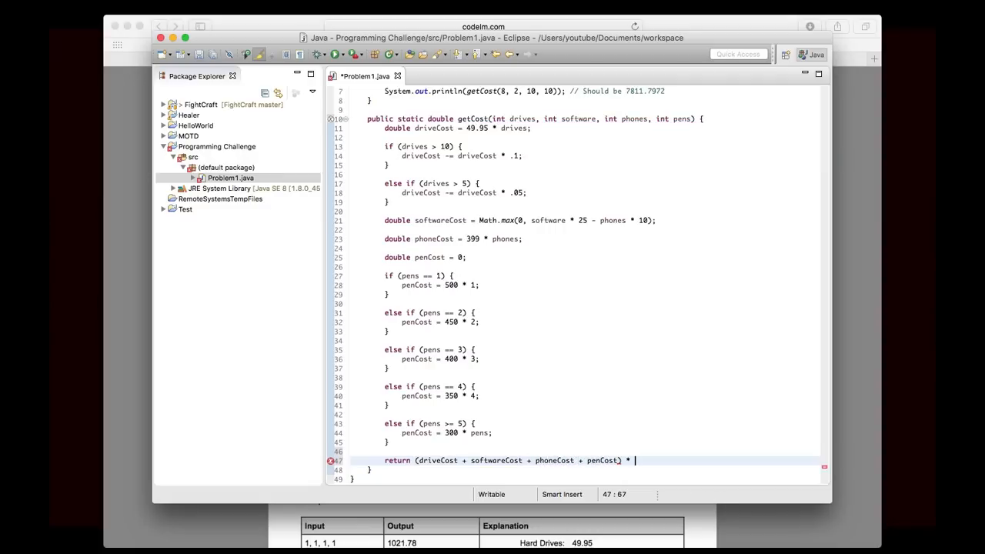
pyautogui.write('1.06;')
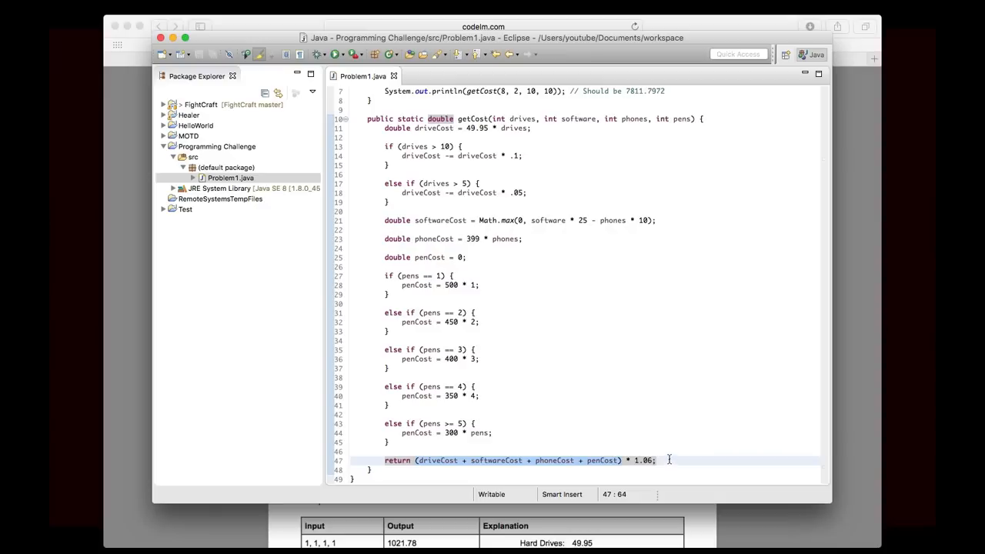
pyautogui.click(658, 461)
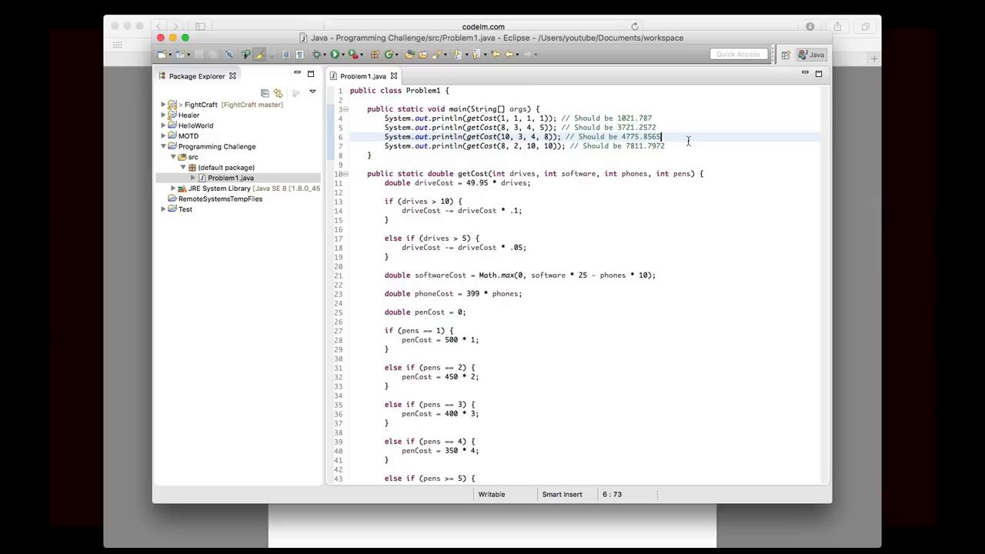
pyautogui.moveTo(627, 146)
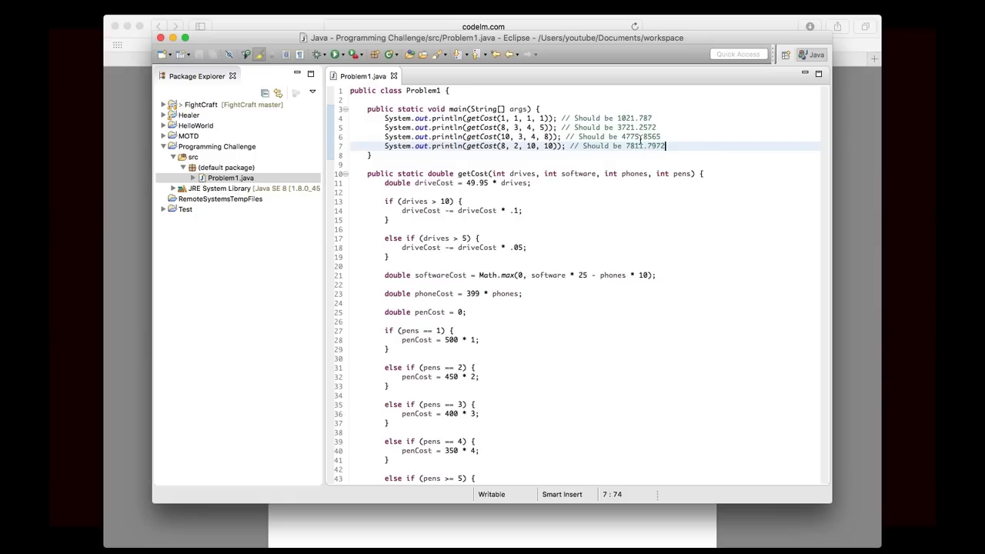
pyautogui.click(336, 54)
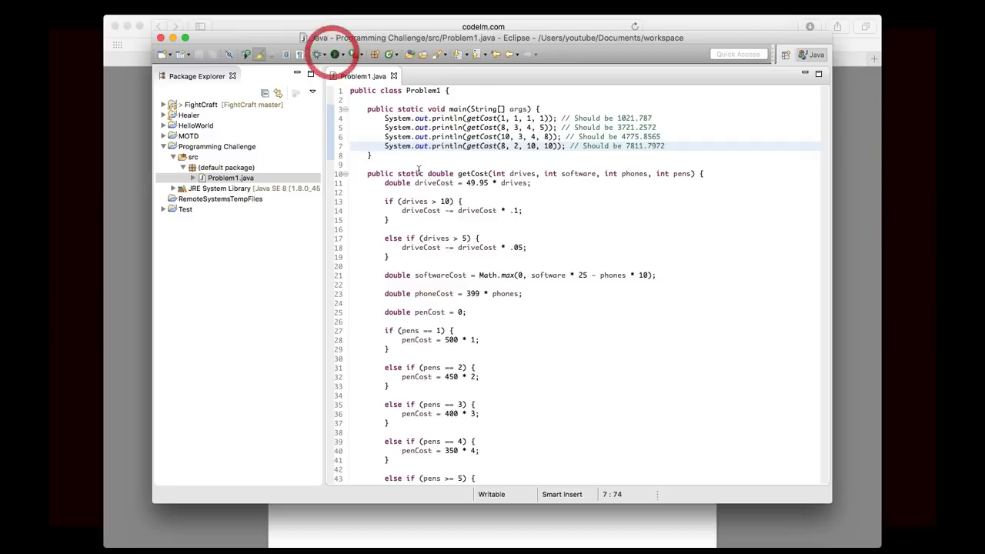
# - Run Problem1, printing 1021.787, 3721.2572, 4775.8565 and 7811.7972, then view the sample data
pyautogui.click(334, 54)
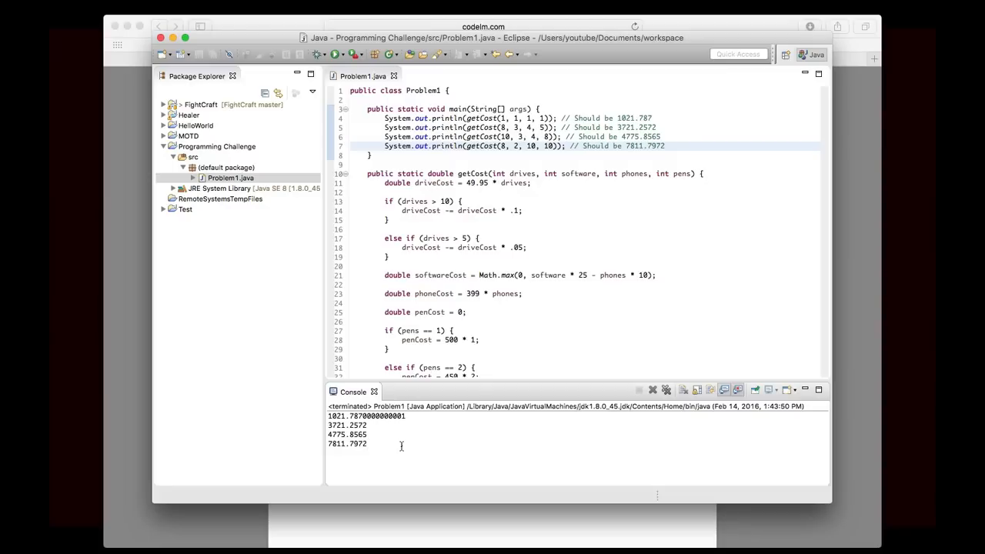
pyautogui.moveTo(778, 182)
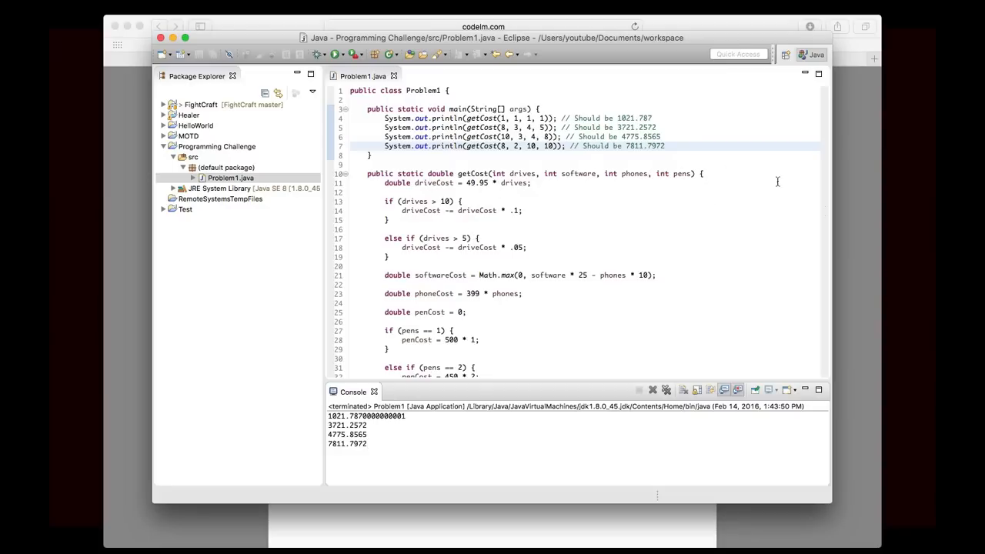
pyautogui.click(492, 59)
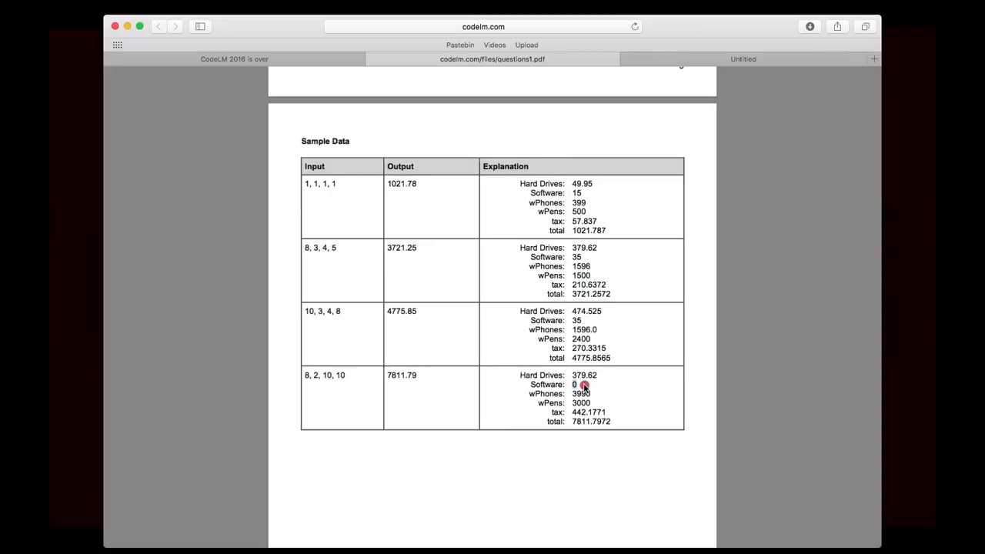
pyautogui.moveTo(618, 390)
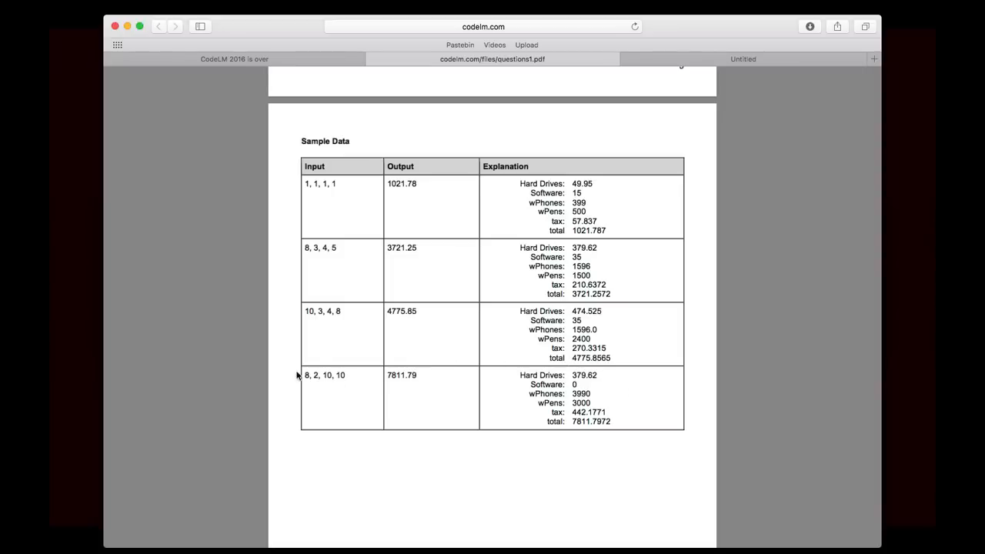
pyautogui.moveTo(455, 468)
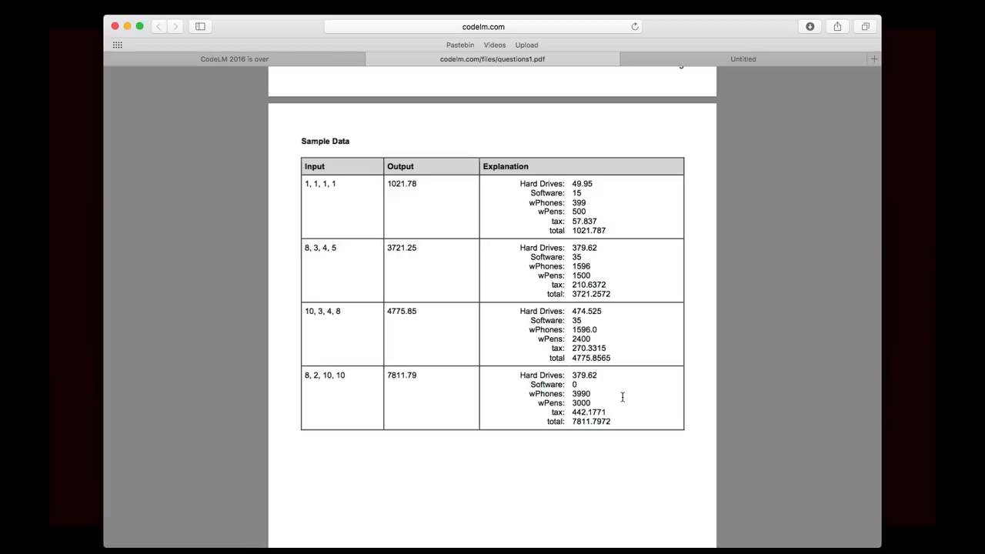
# - Return to Eclipse's console after confirming all four totals match the sample data
pyautogui.click(336, 528)
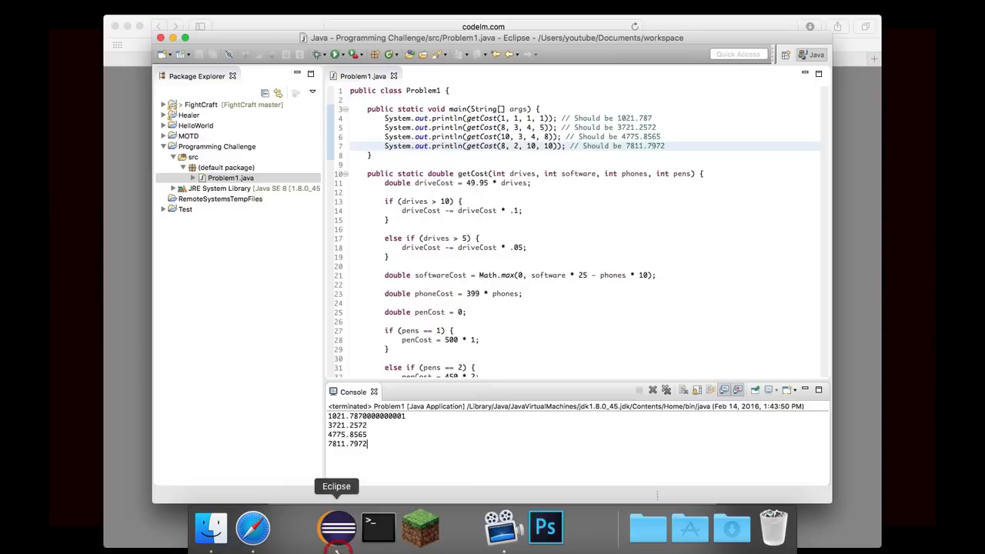